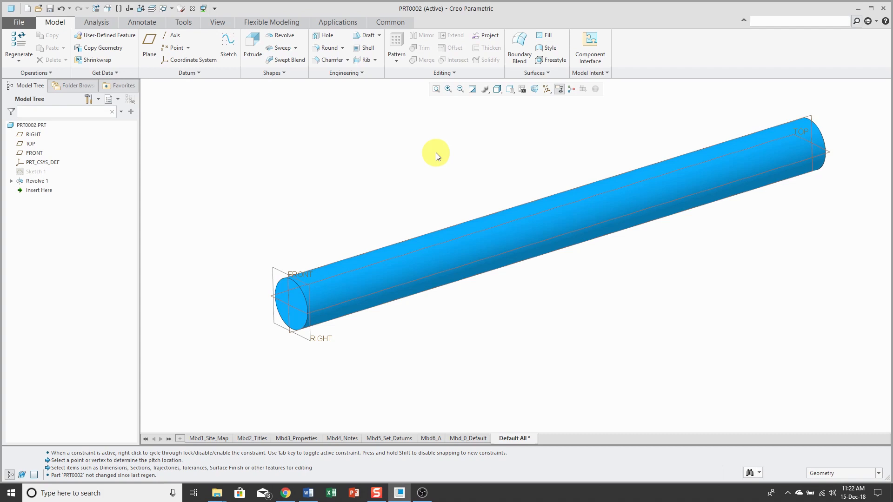
mouse_move(338, 94)
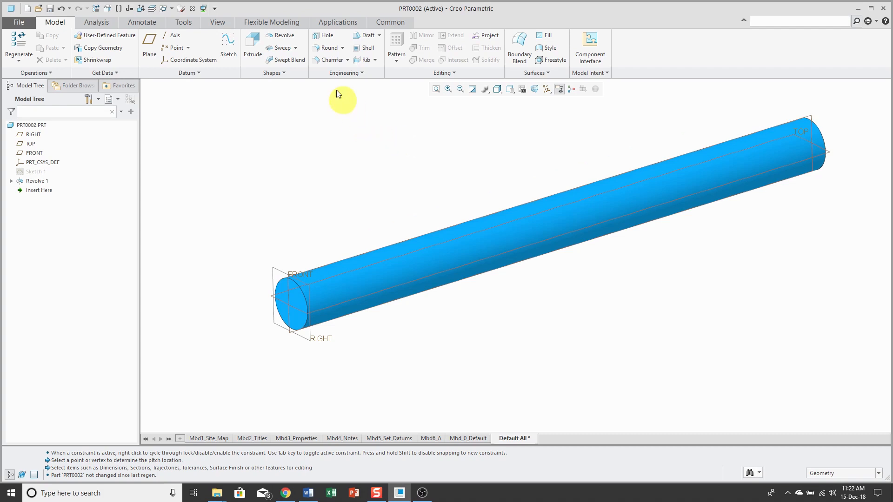
mouse_move(284, 48)
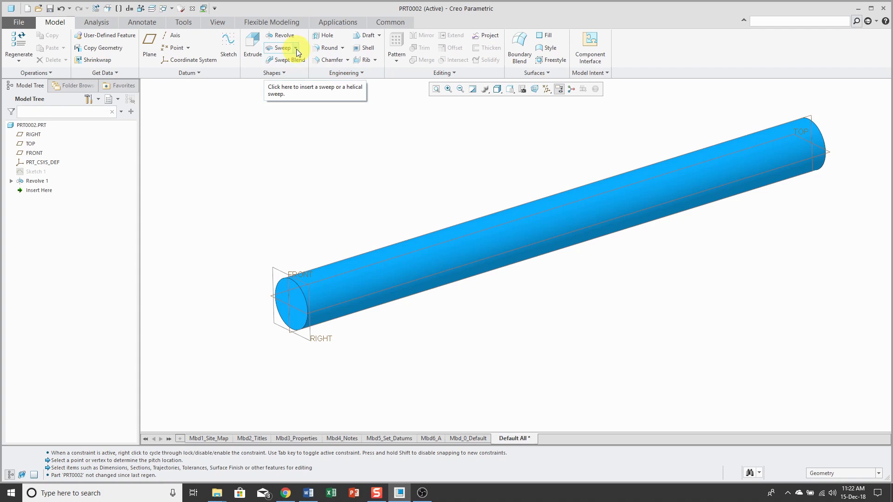
Open the Sweep feature type list on the Model tab.
click(295, 48)
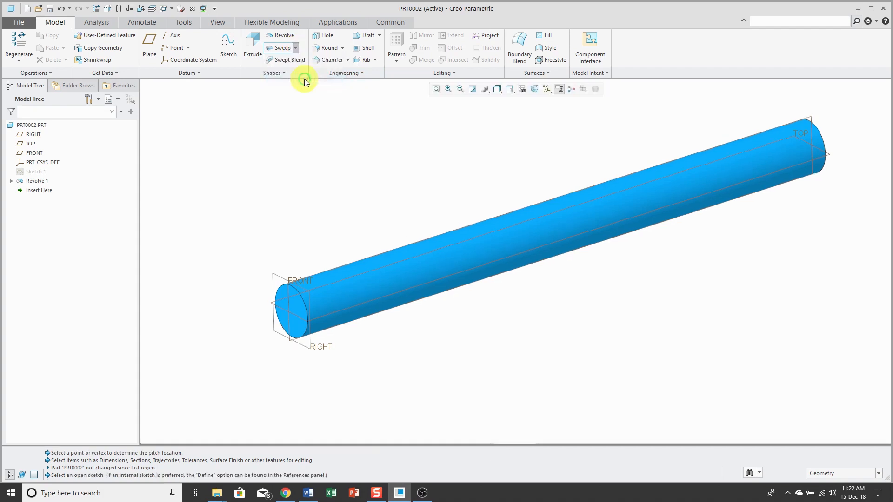
Start a volume helical sweep and define its profile sketch on FRONT, referenced to RIGHT.
click(296, 48)
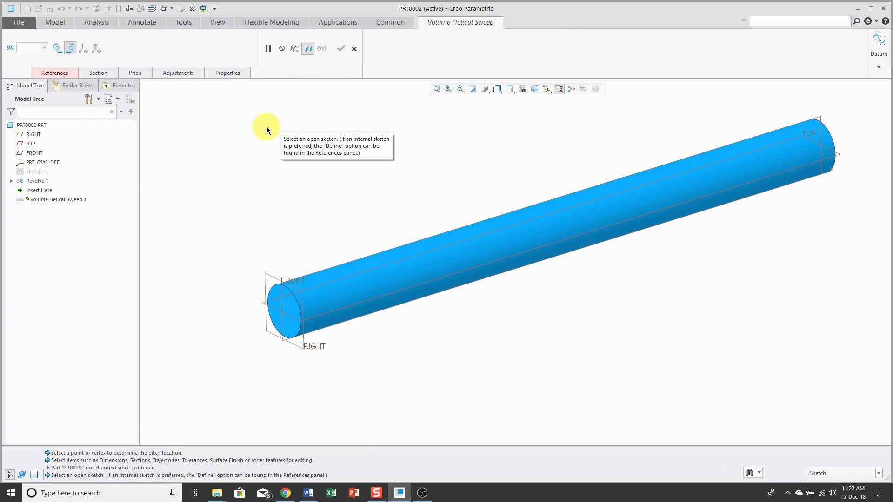
mouse_move(55, 72)
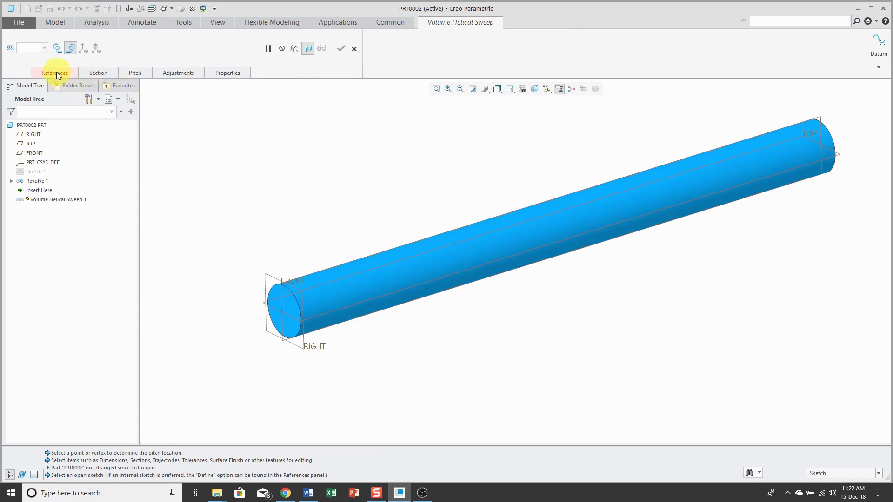
click(54, 73)
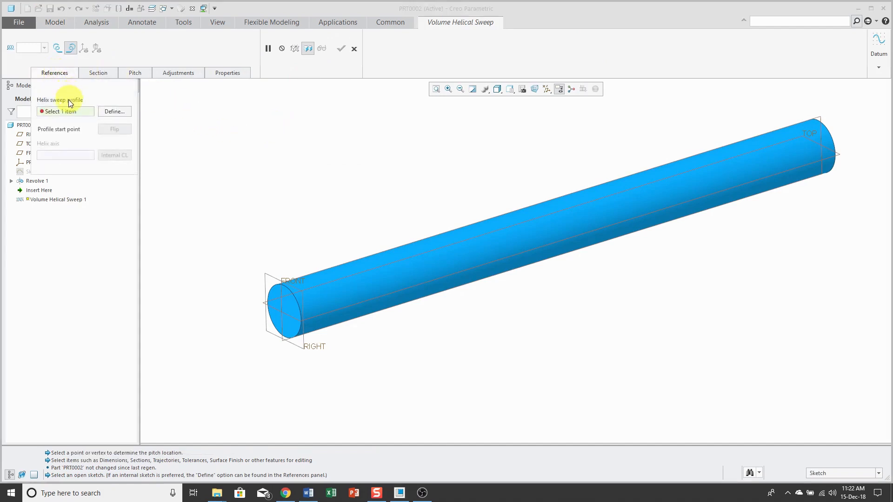
mouse_move(93, 95)
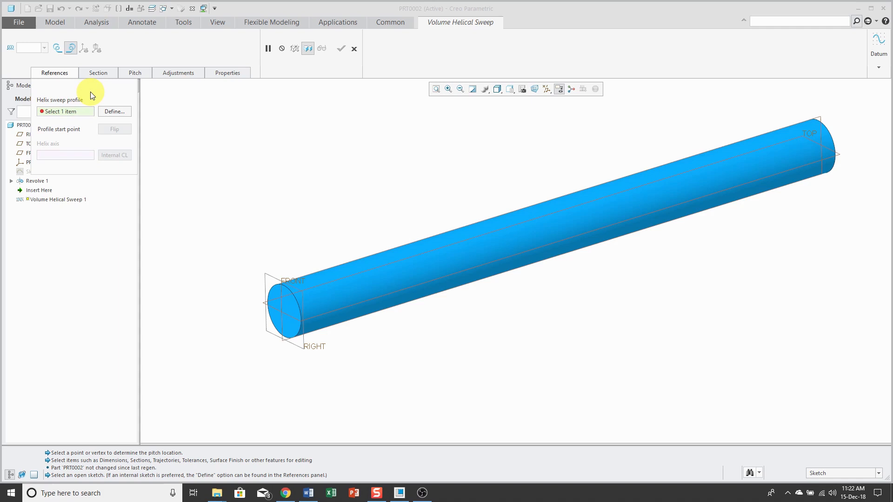
mouse_move(114, 111)
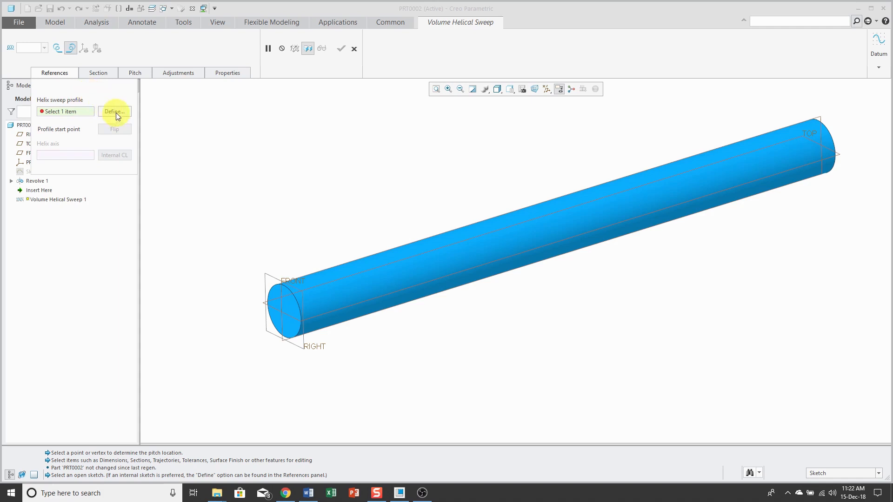
click(115, 111)
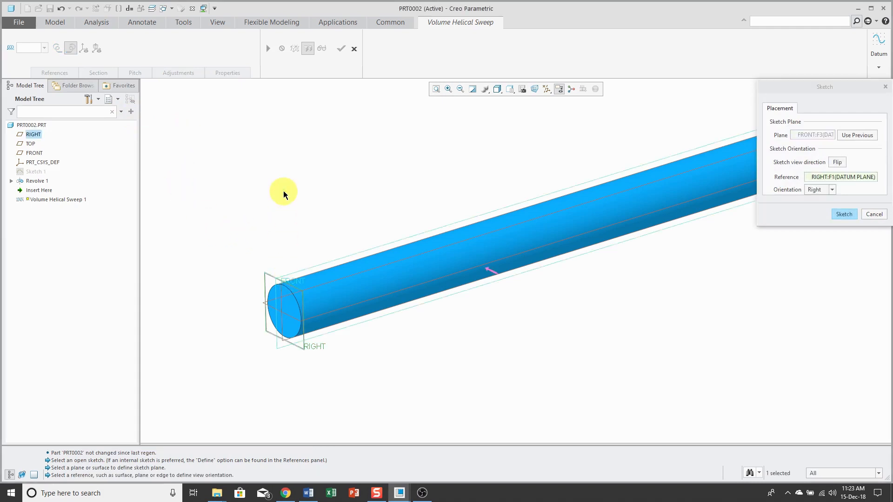
Enter the profile sketch, orient it flat, and draw a centerline along the rod's axis.
click(844, 213)
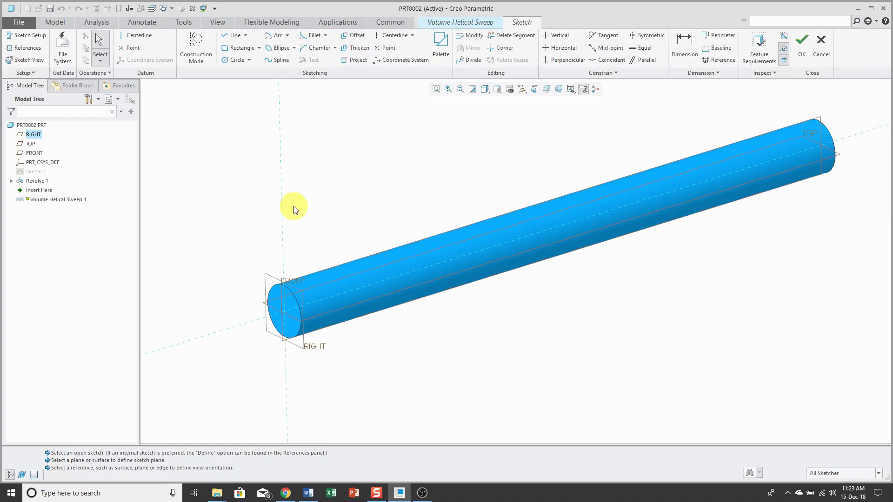
mouse_move(535, 91)
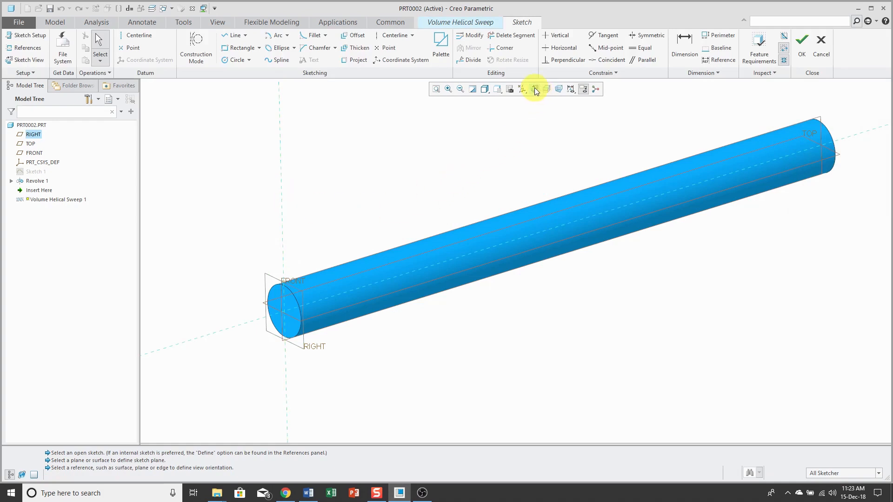
click(535, 89)
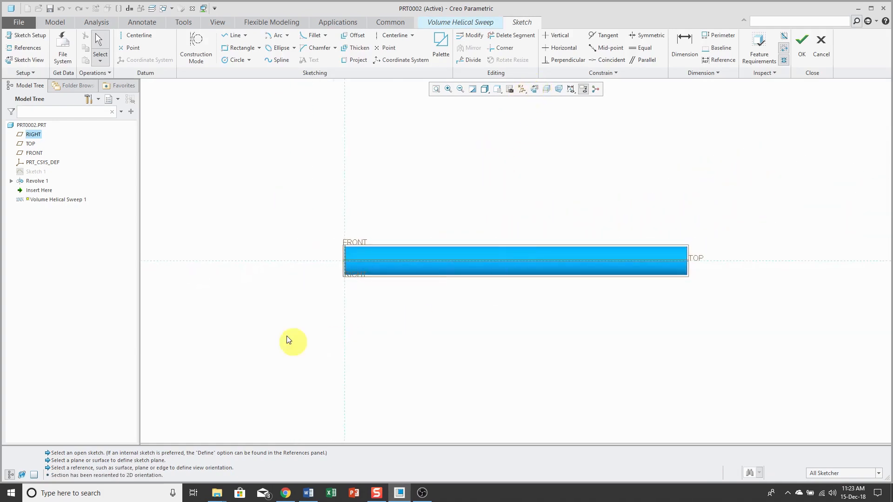
mouse_move(139, 35)
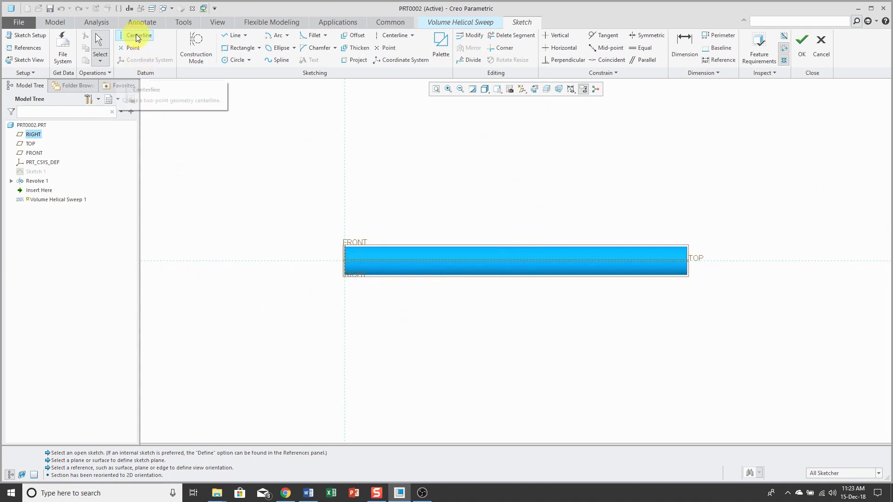
click(139, 35)
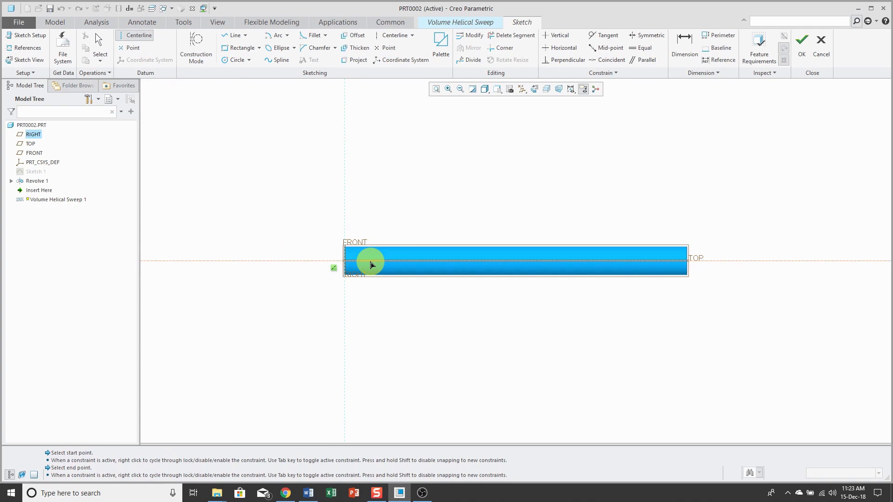
click(370, 264)
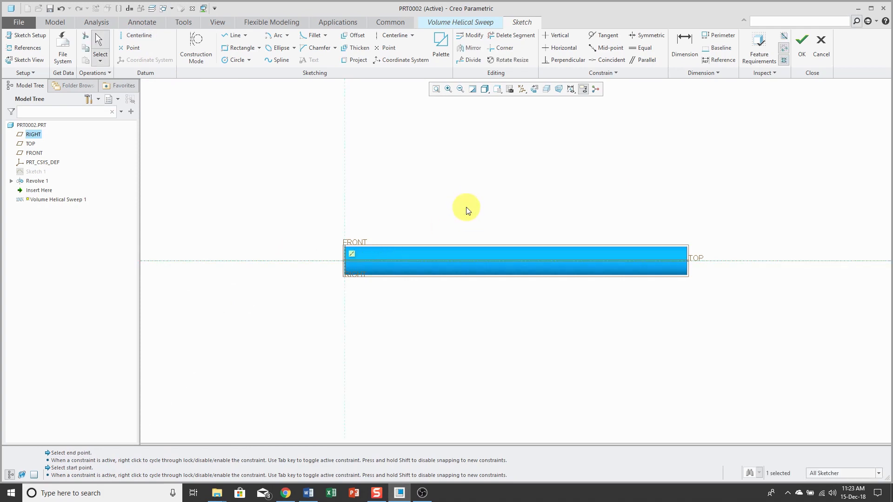
mouse_move(233, 35)
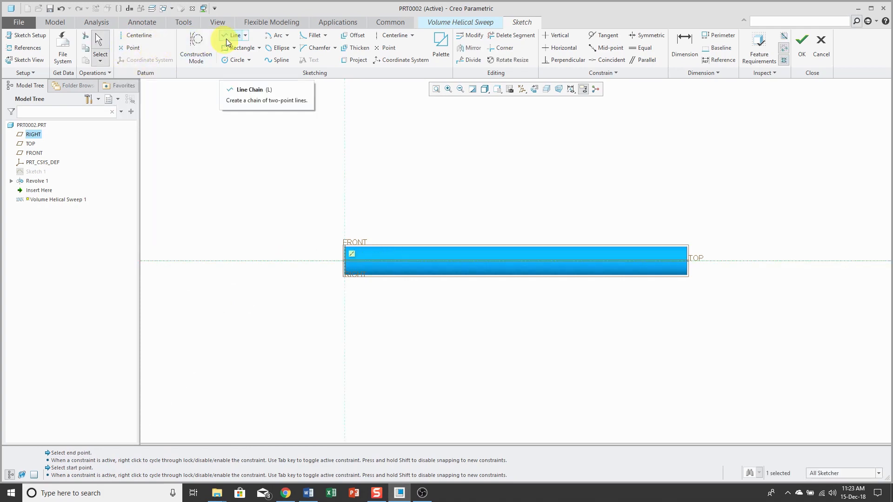
Draw the 25-long profile line above the rod and accept the sketch.
click(233, 35)
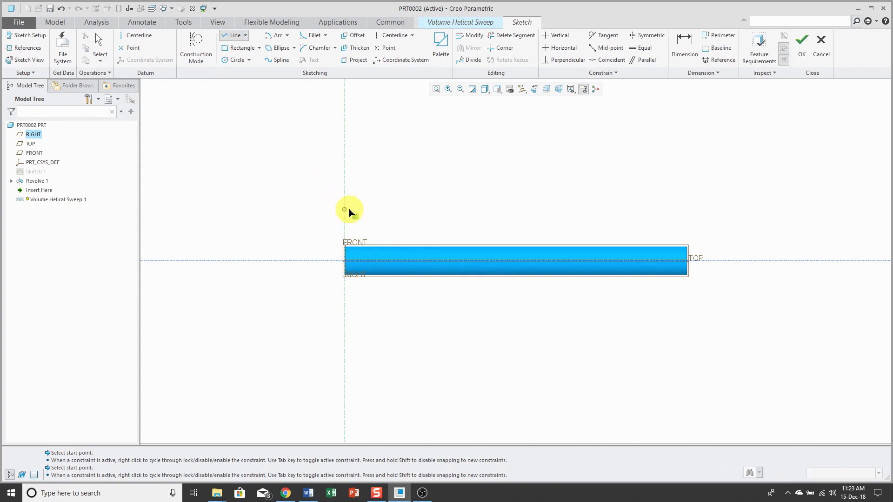
click(344, 209)
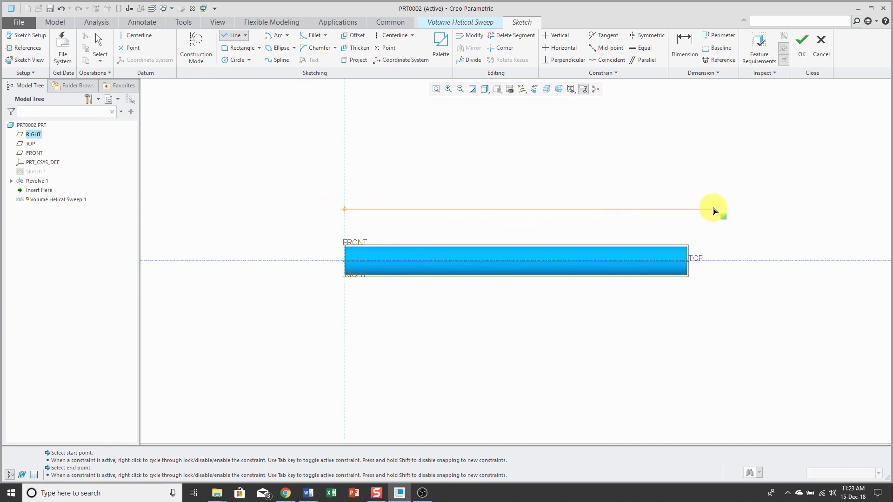
click(712, 209)
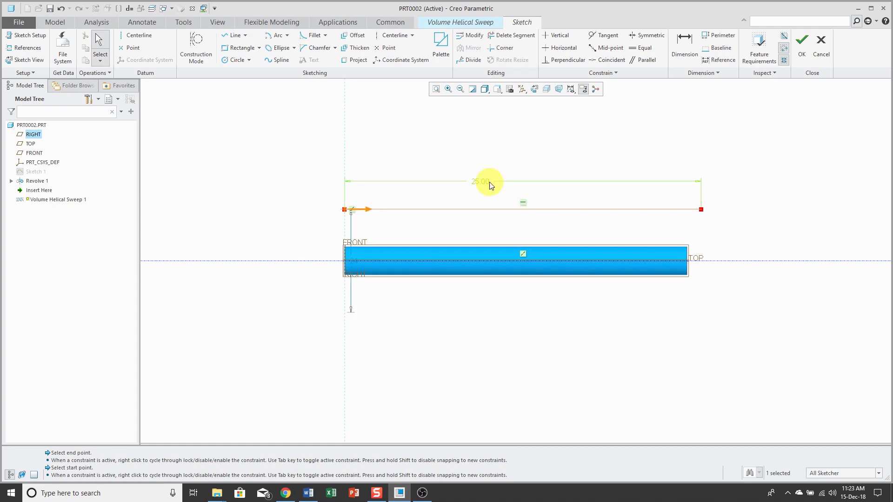
mouse_move(356, 263)
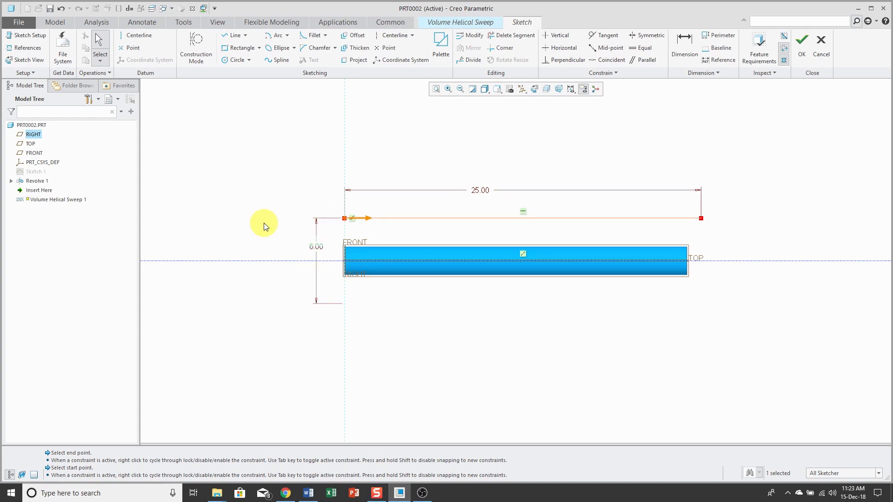
right_click(263, 225)
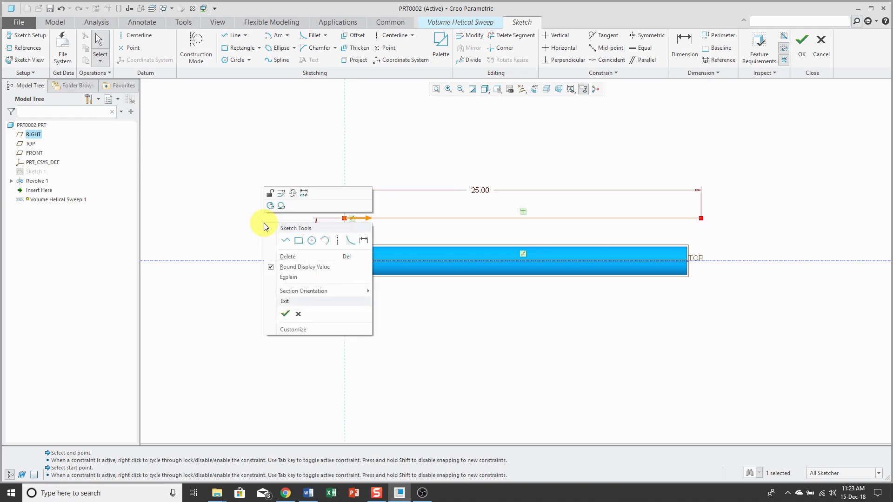
click(285, 301)
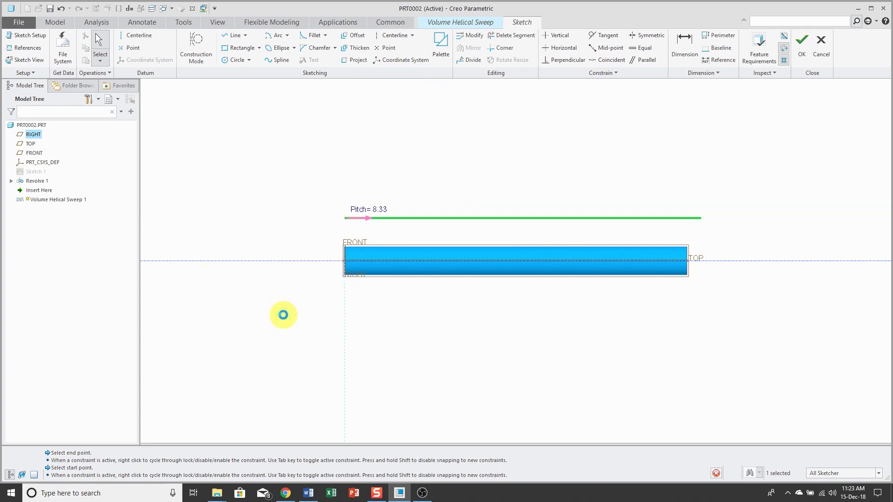
Replace the helix pitch value 8.33 with 5.00.
click(802, 39)
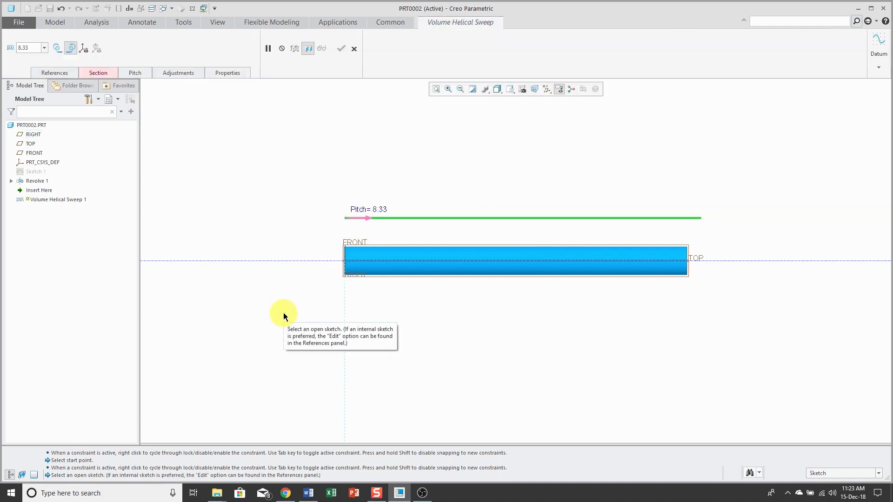
mouse_move(91, 60)
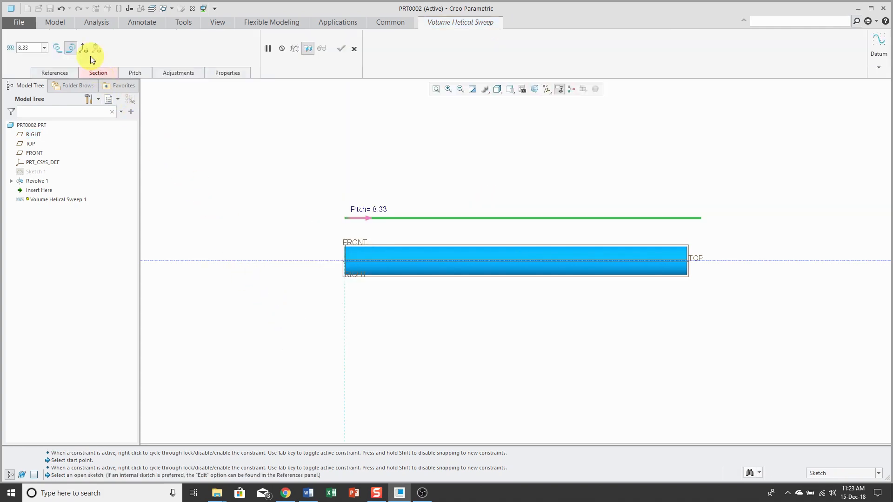
mouse_move(83, 48)
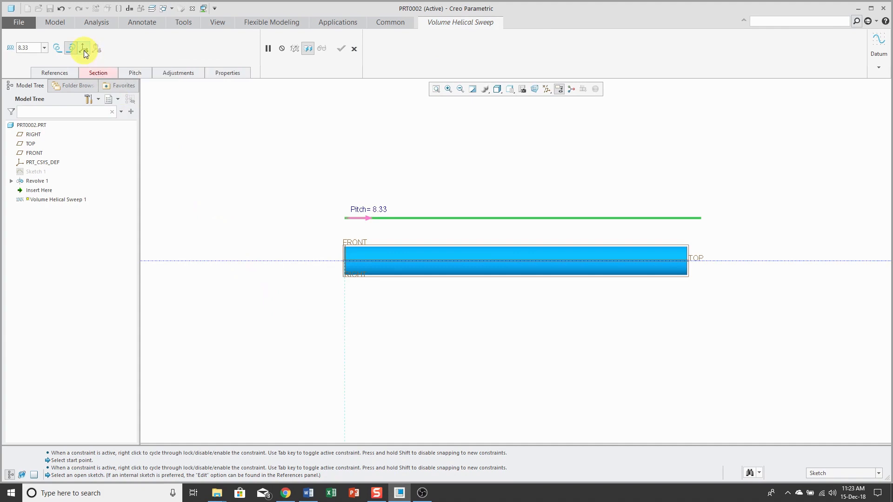
click(83, 48)
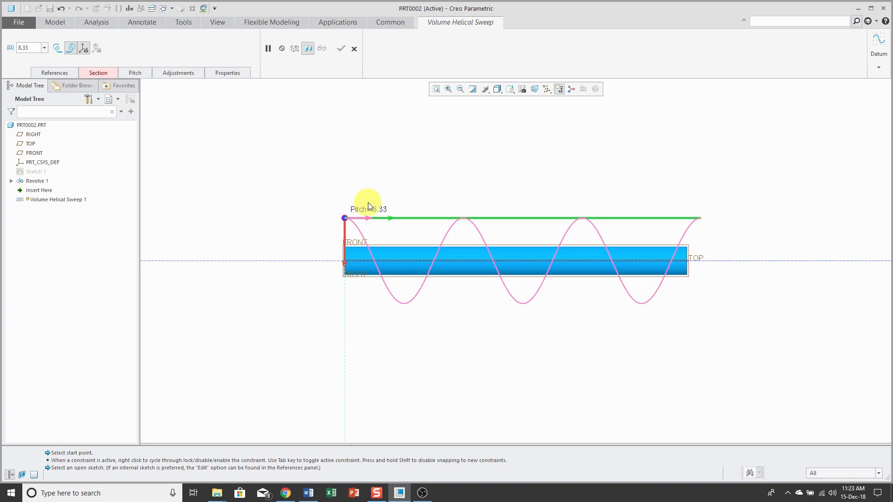
click(368, 209)
text(5)
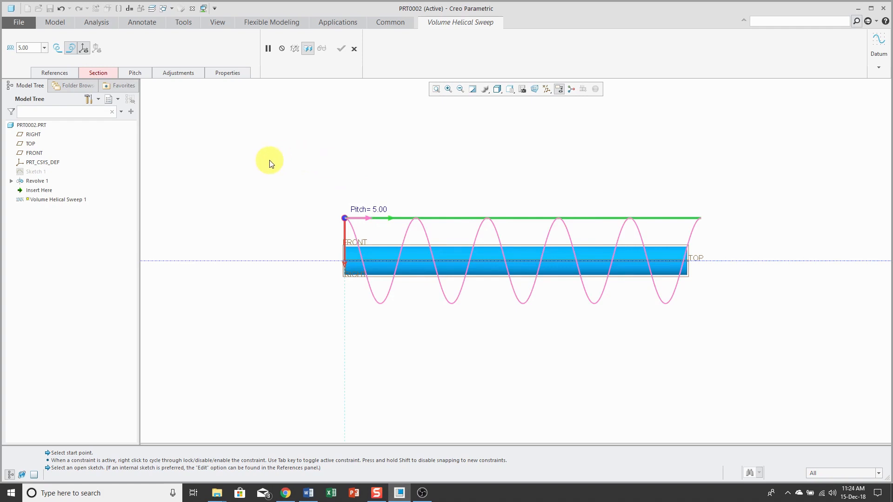
mouse_move(98, 73)
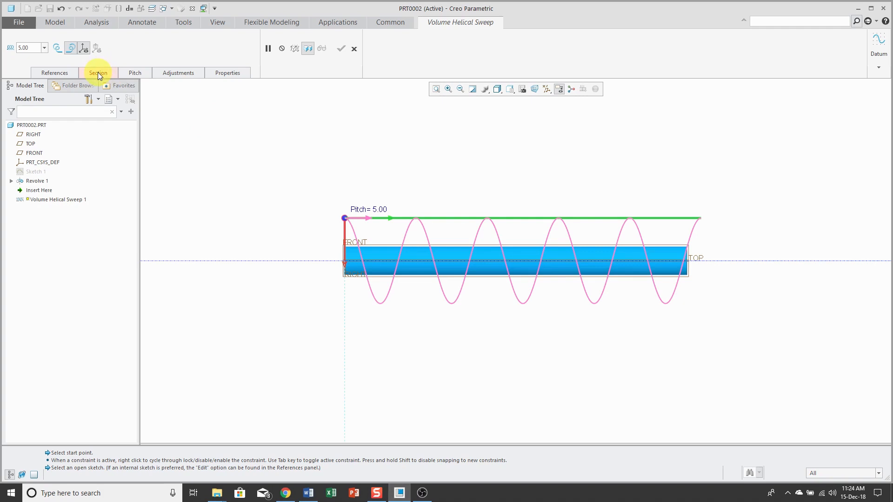
Sketch a small rectangular section about 2.25 tall, accept it, and preview as 3D.
click(98, 73)
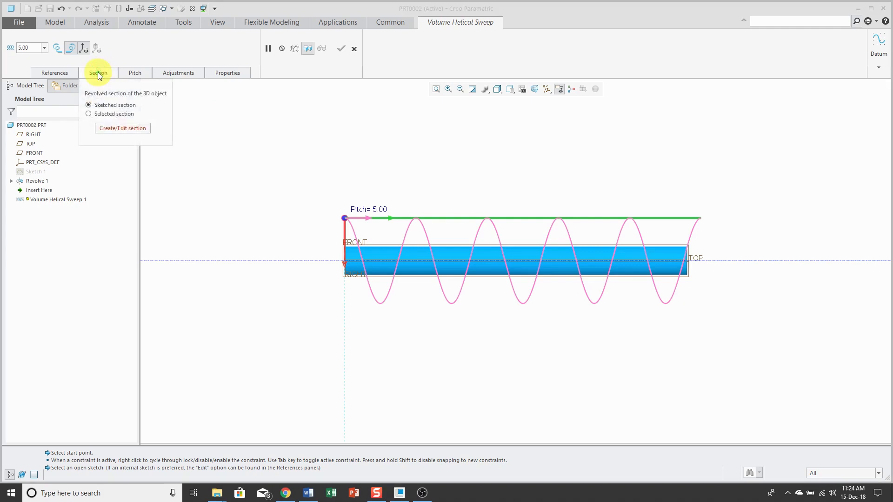
mouse_move(122, 131)
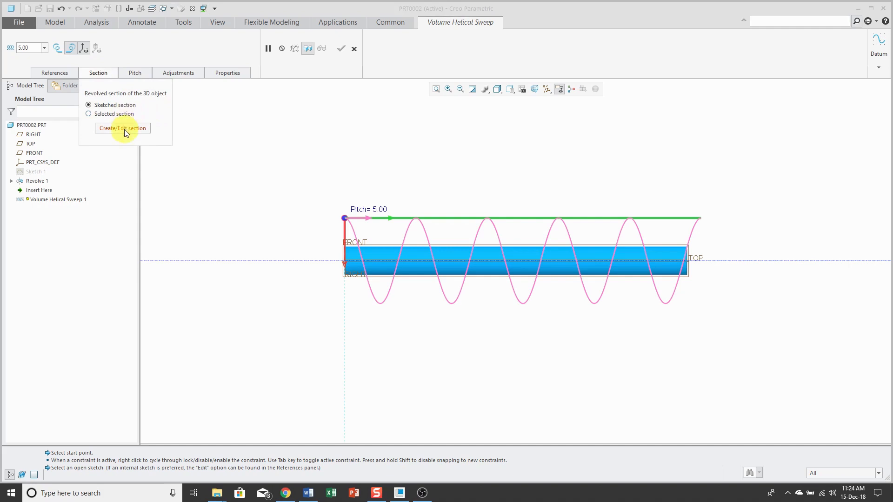
click(122, 128)
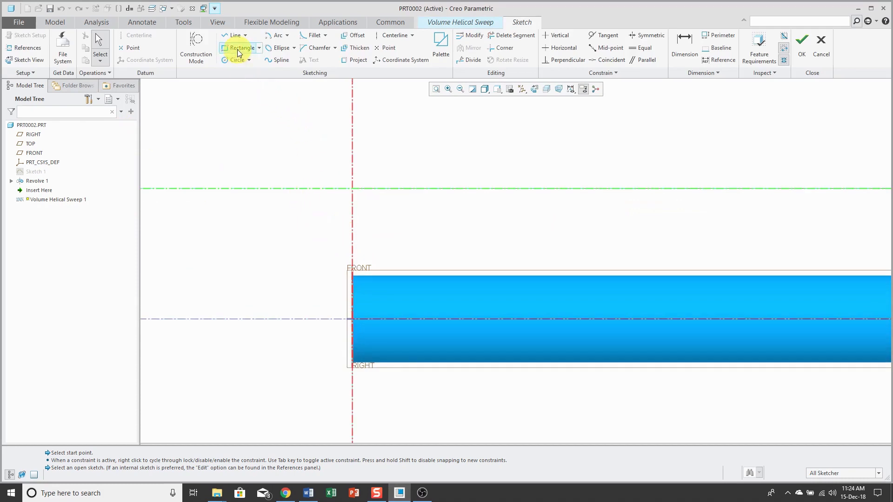
click(240, 48)
text(.25)
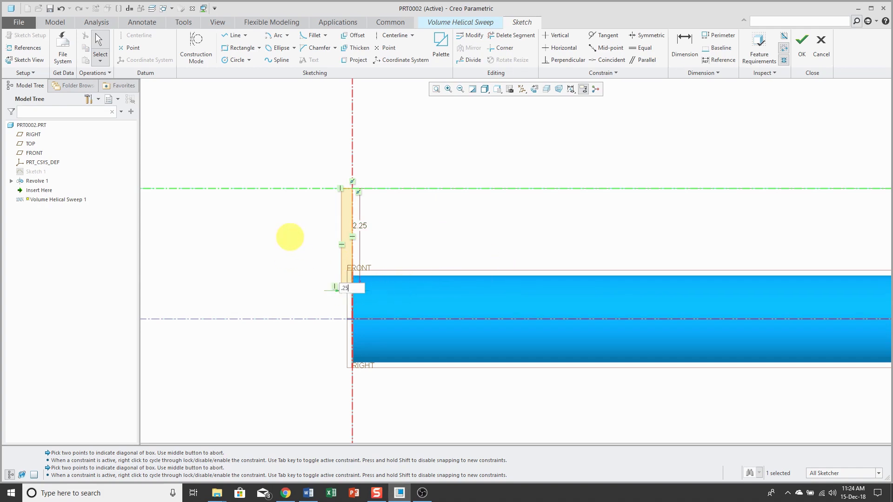
right_click(294, 238)
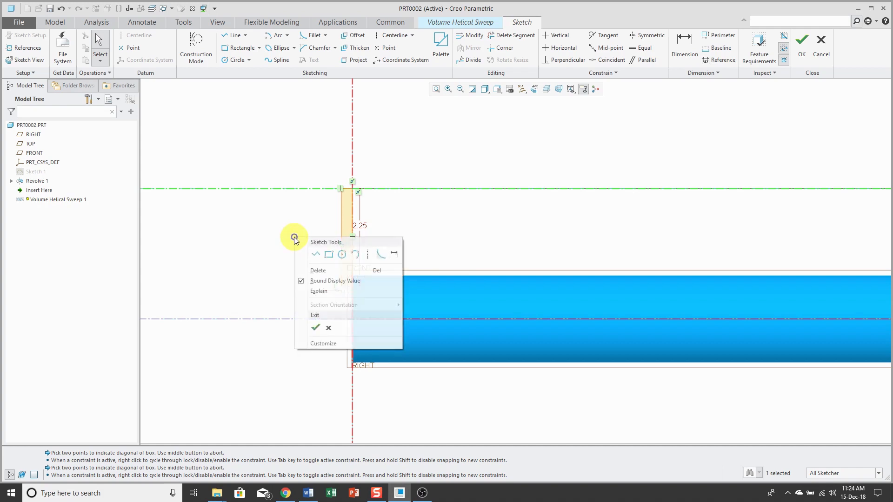
mouse_move(315, 328)
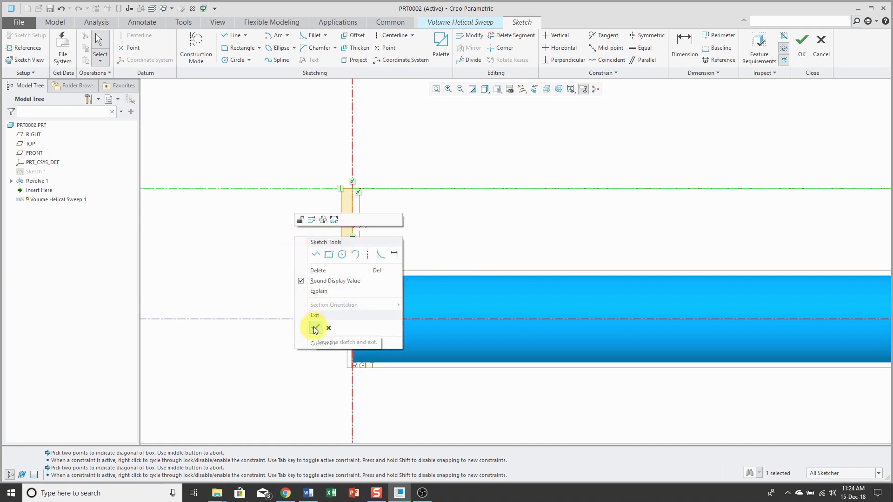
click(315, 321)
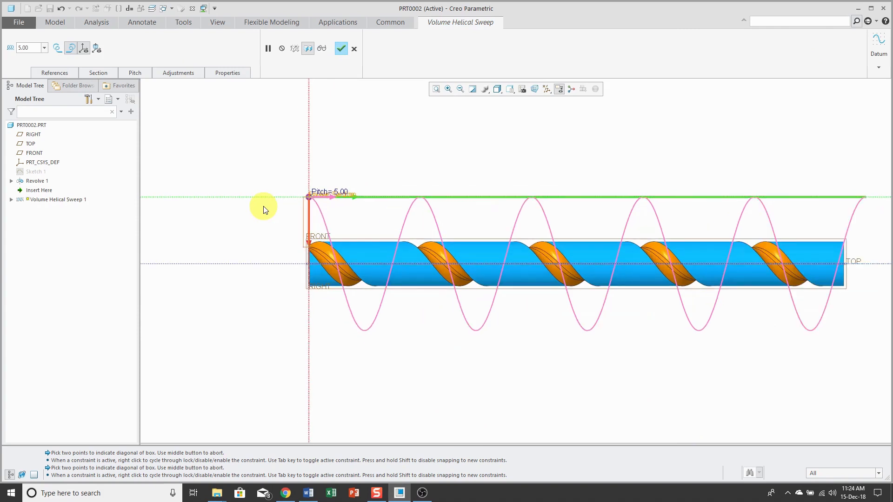
mouse_move(407, 177)
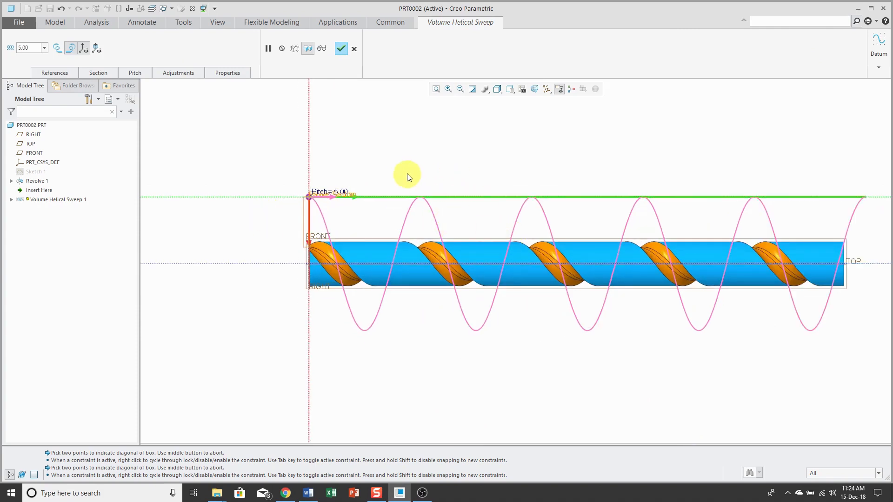
mouse_move(158, 108)
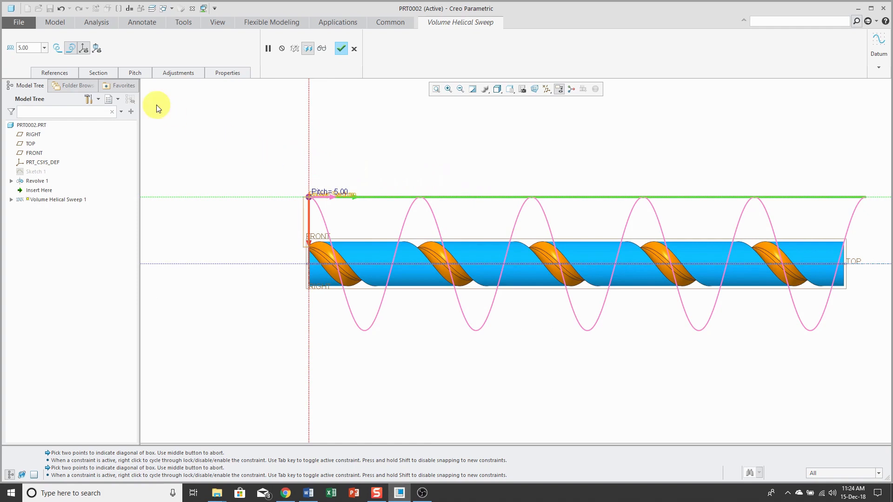
mouse_move(97, 48)
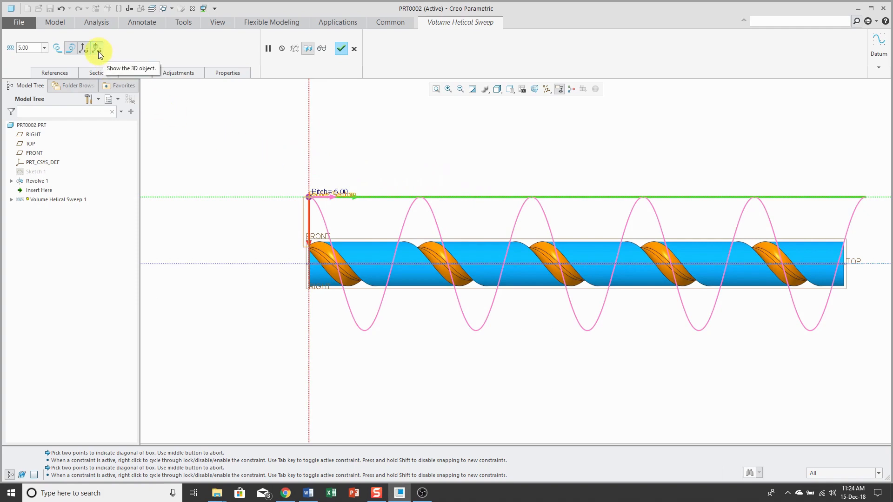
click(95, 48)
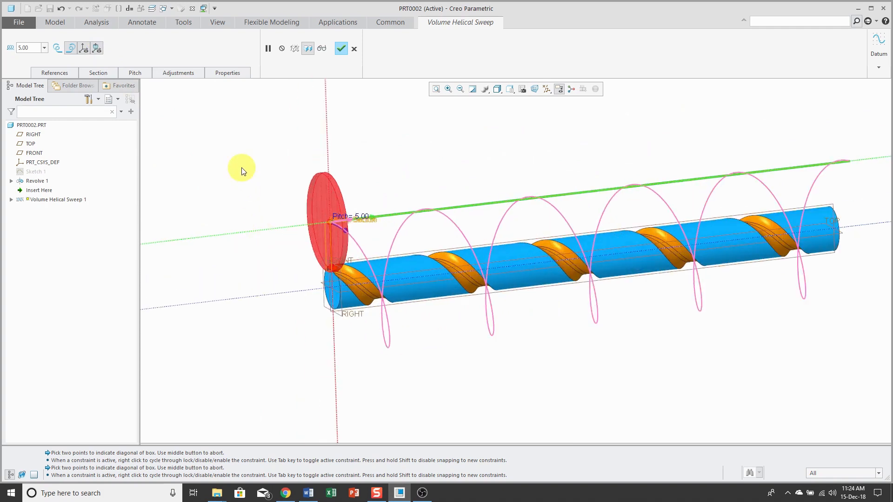
Add an end pitch point with pitch 2.00 in the pitch table.
click(135, 72)
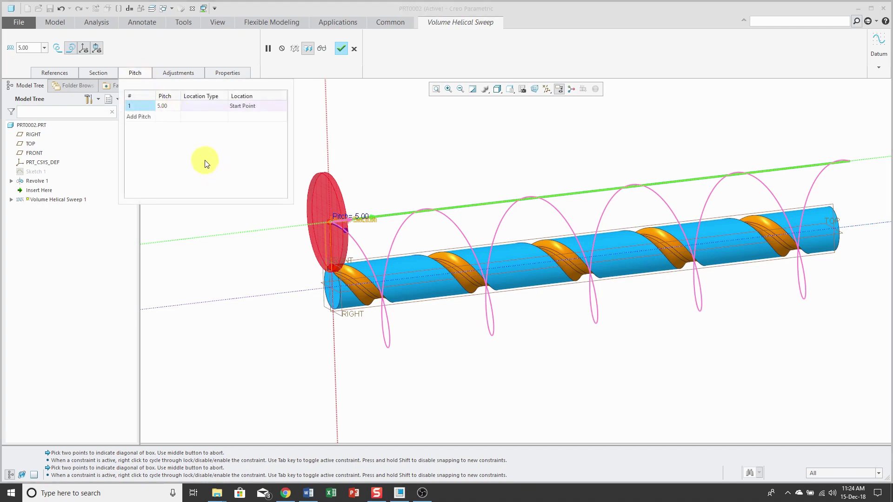
mouse_move(145, 120)
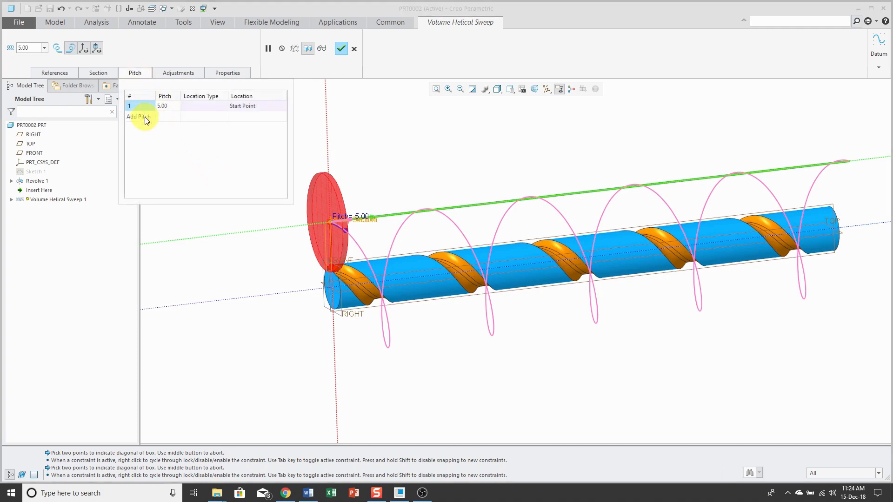
click(138, 117)
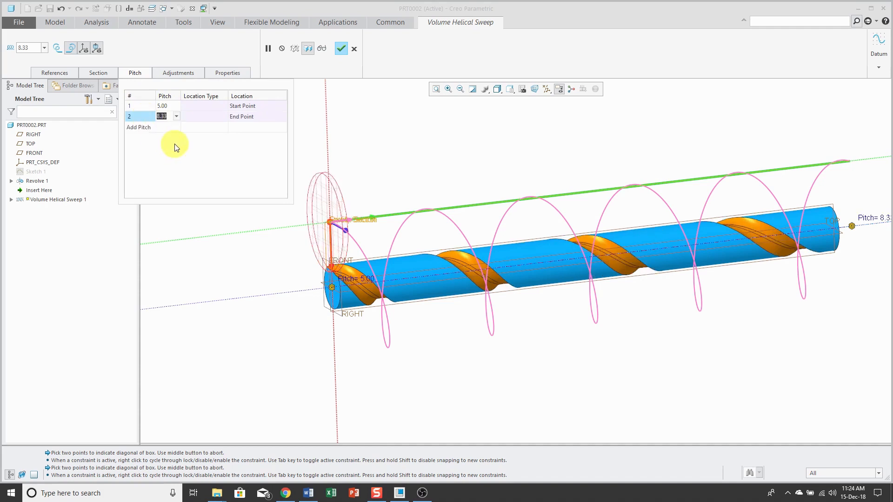
mouse_move(239, 120)
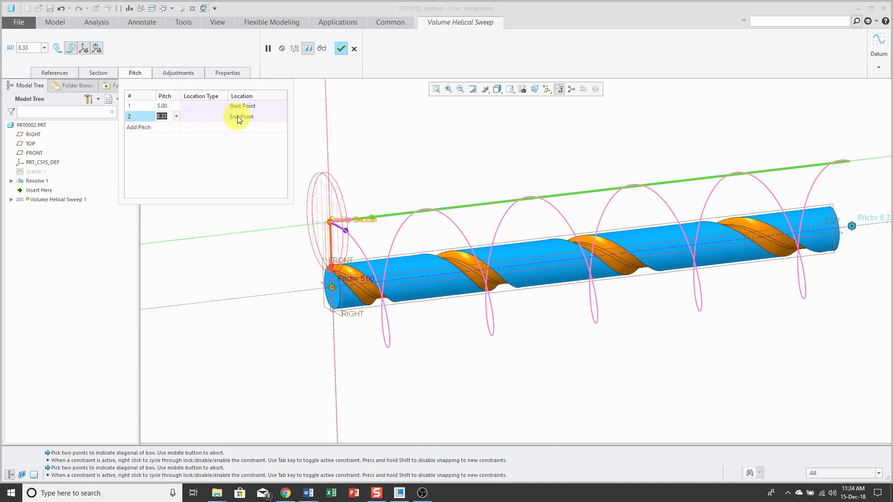
click(162, 117)
text(2)
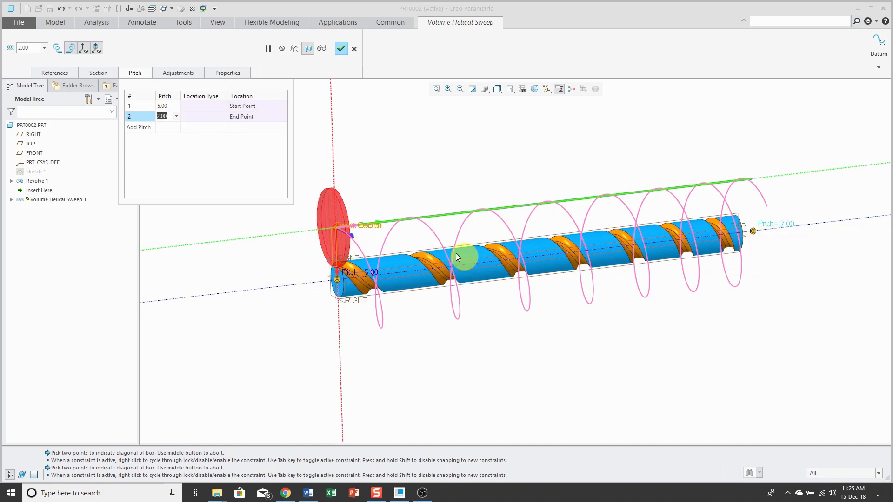
mouse_move(391, 162)
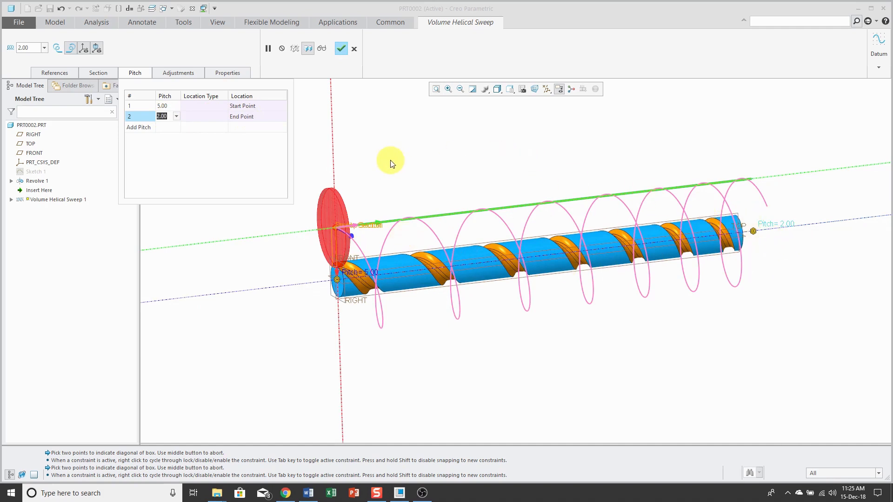
mouse_move(244, 137)
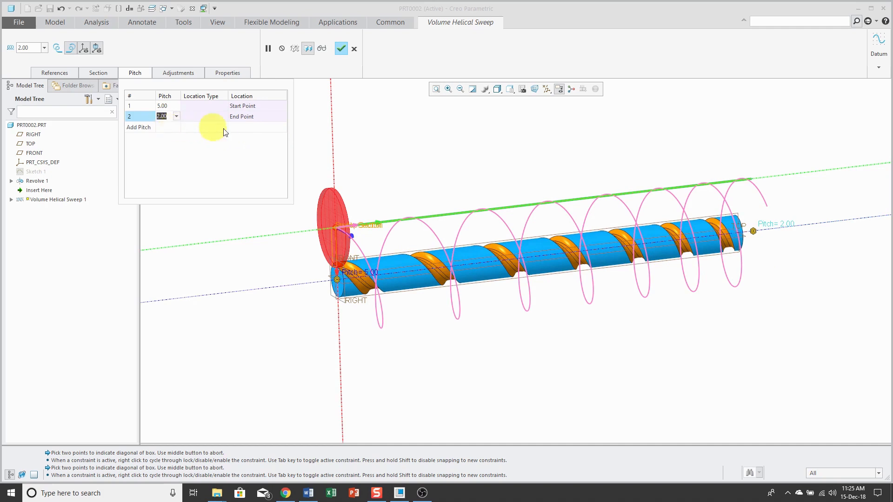
mouse_move(210, 134)
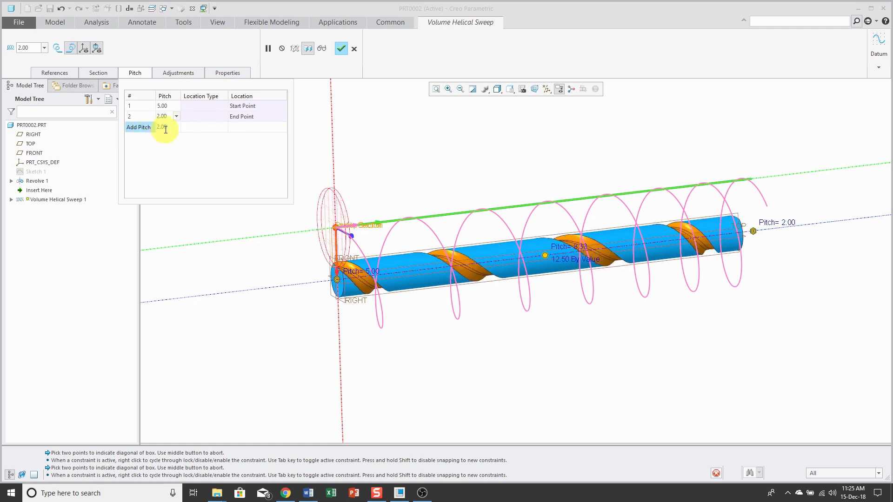
Add a third pitch point of 2.00 located by value at 24.00.
click(138, 127)
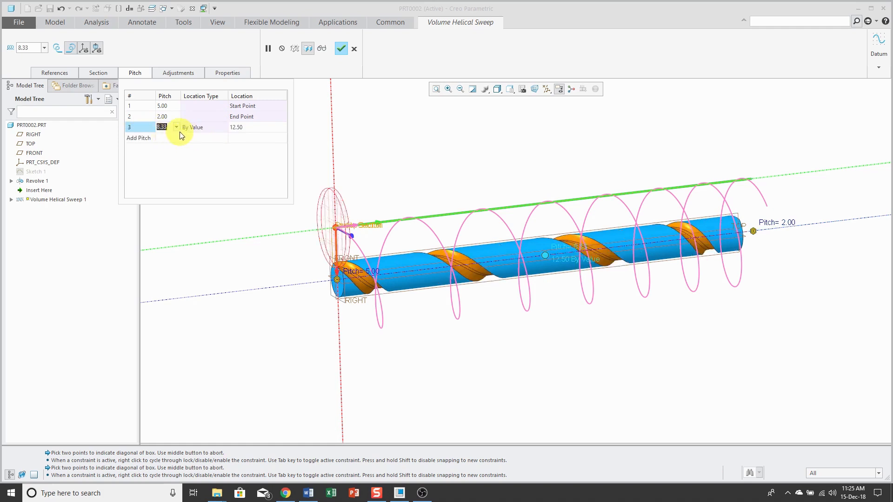
text(24.00)
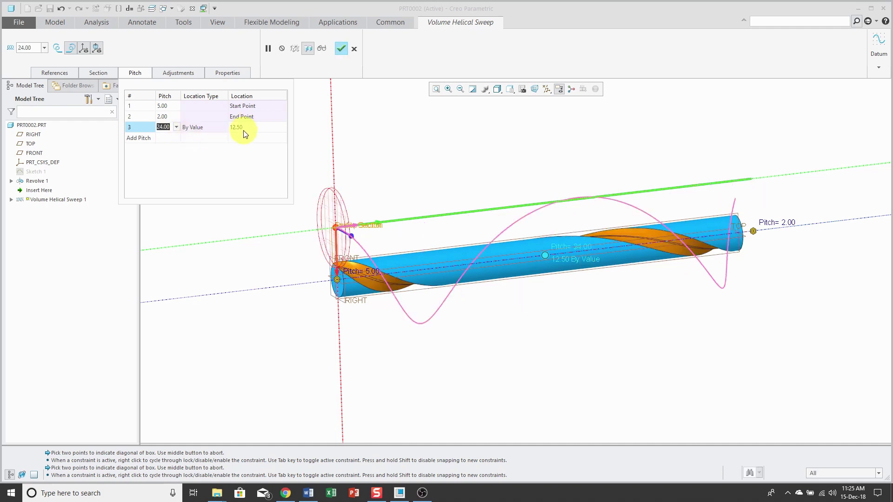
click(163, 127)
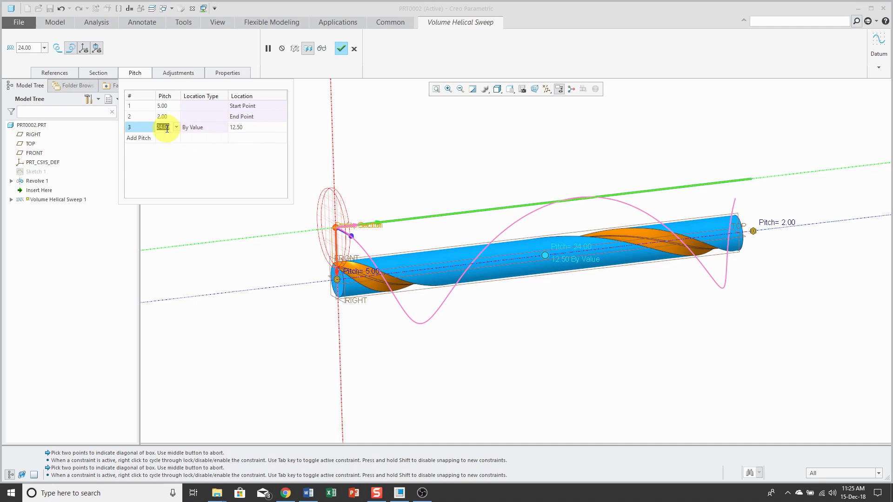
mouse_move(189, 137)
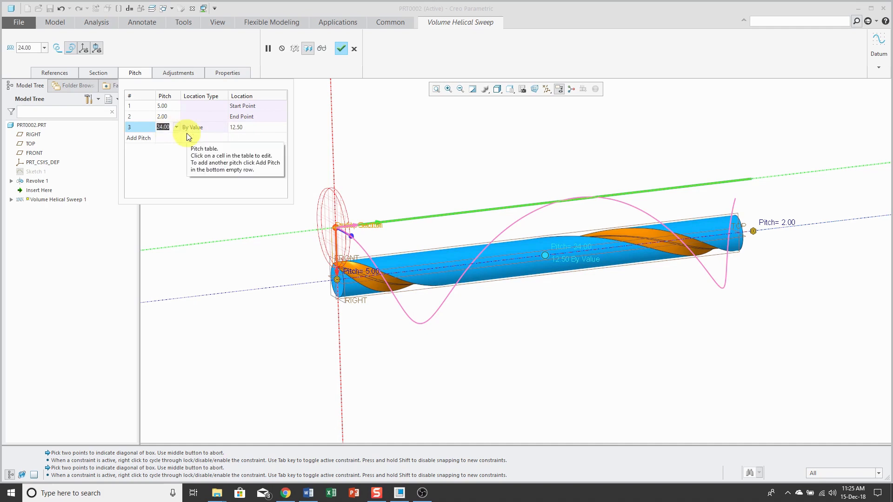
click(236, 127)
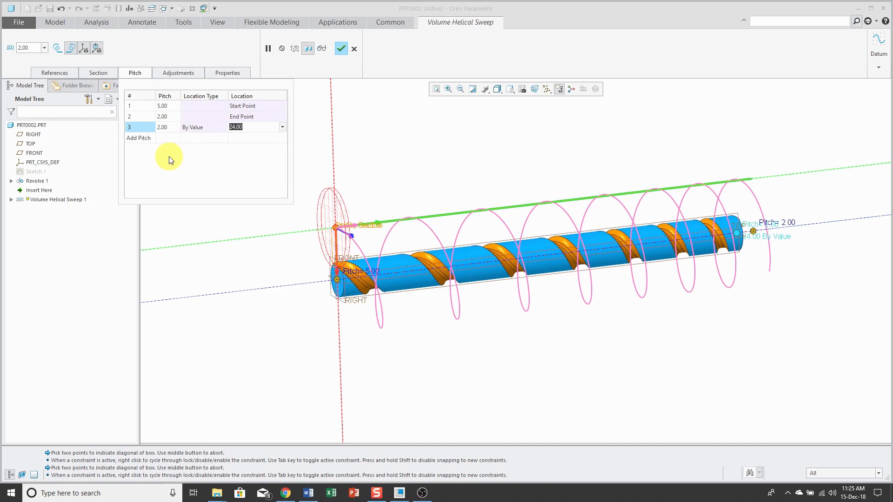
mouse_move(54, 72)
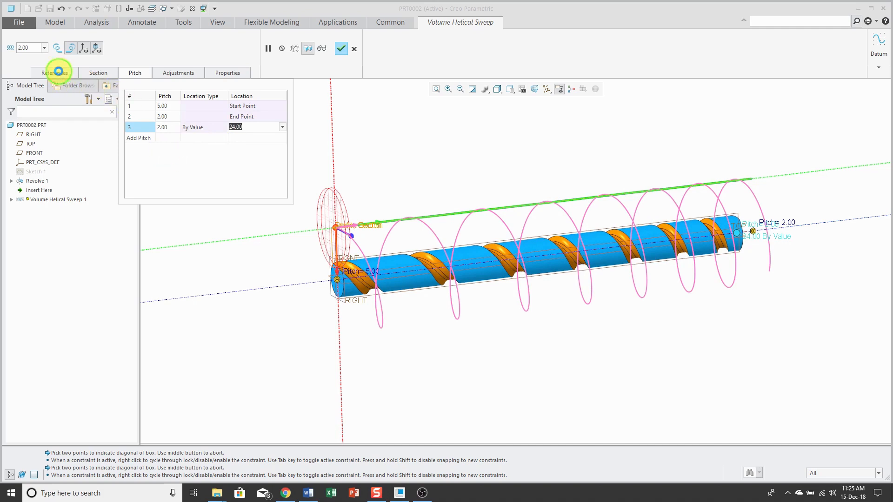
Edit the profile sketch to place a point on the line, 6.00 from its start.
click(54, 72)
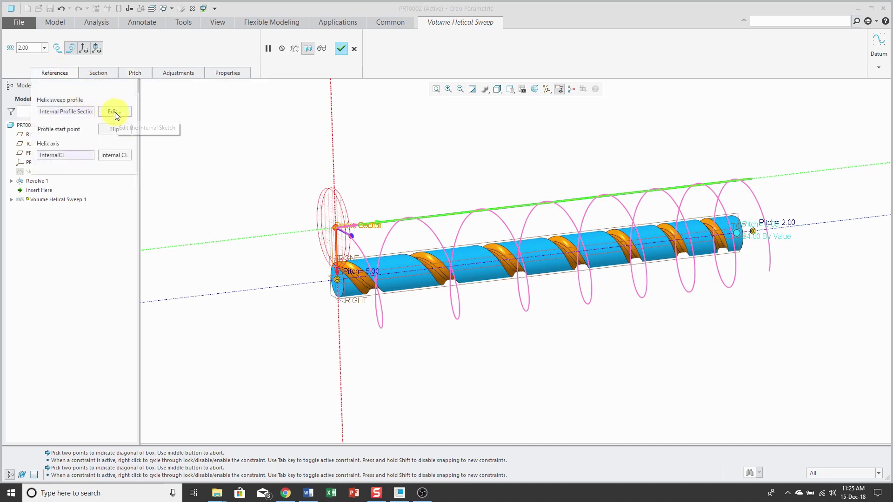
click(114, 111)
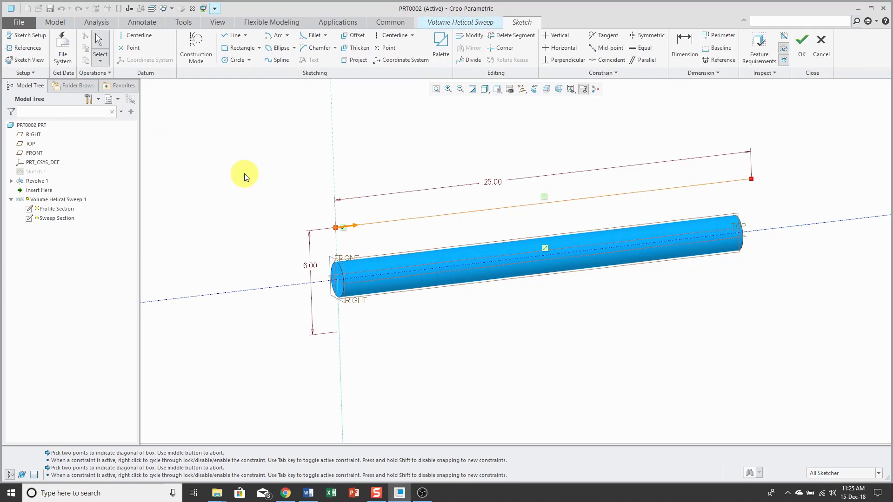
mouse_move(241, 174)
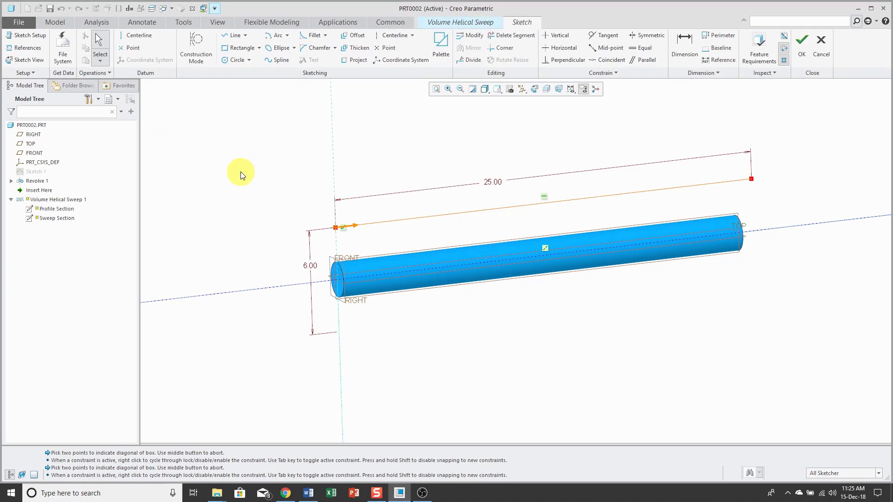
click(132, 48)
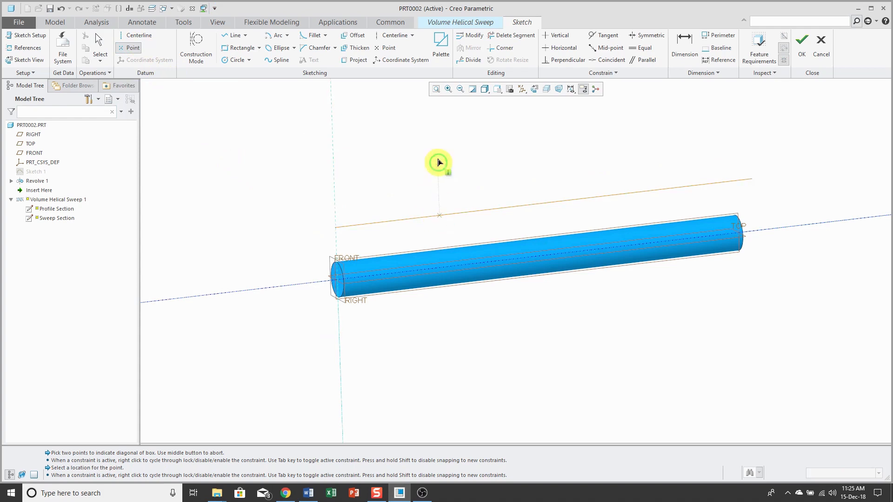
click(394, 233)
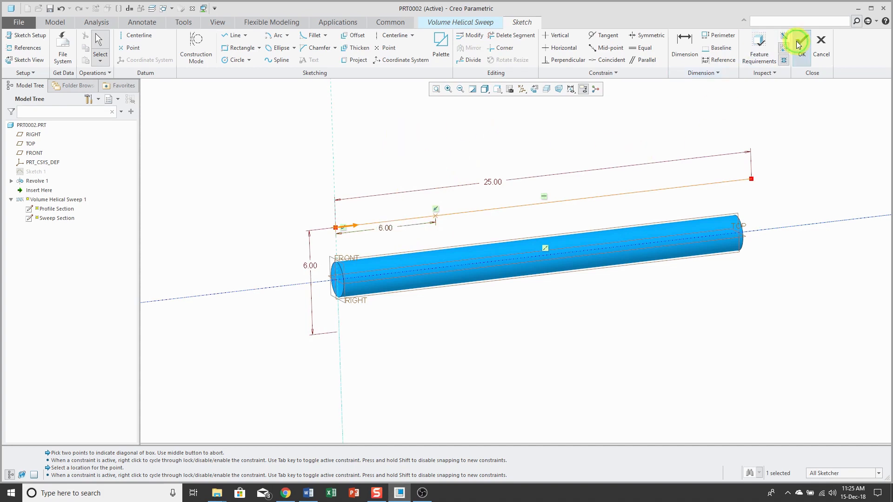
click(802, 39)
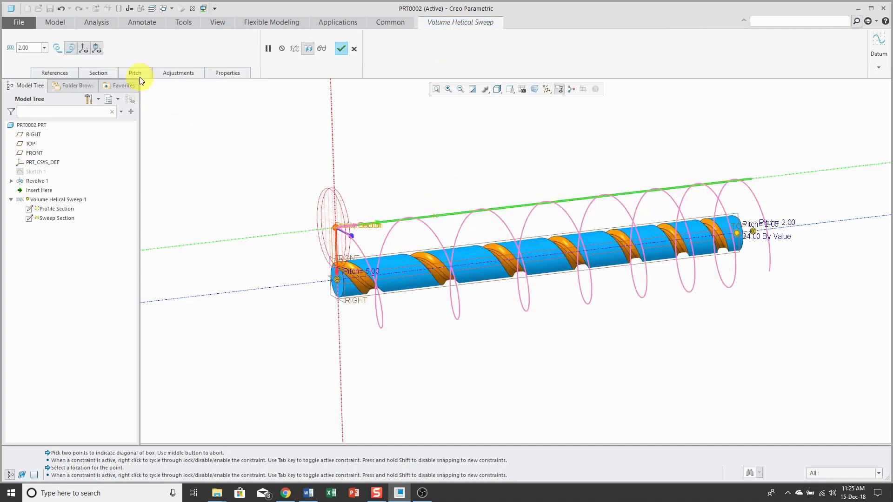
Add a pitch row located by reference to the sketched point, with pitch 3.
click(135, 72)
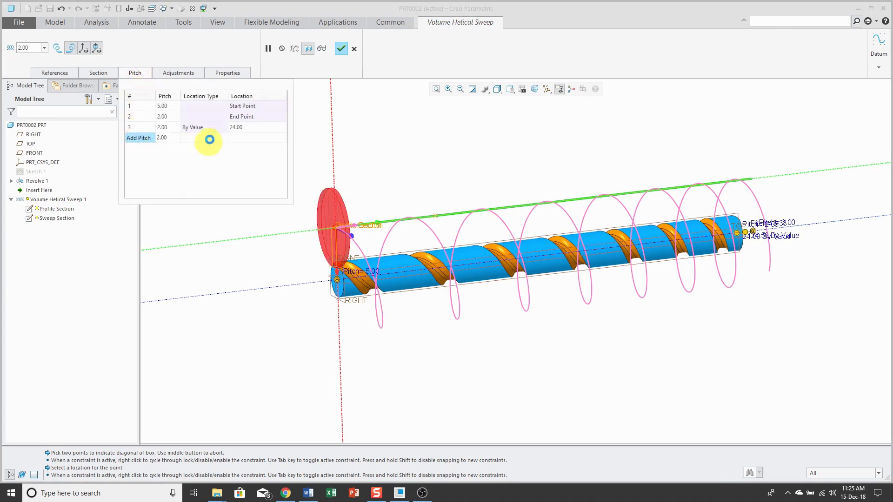
click(139, 137)
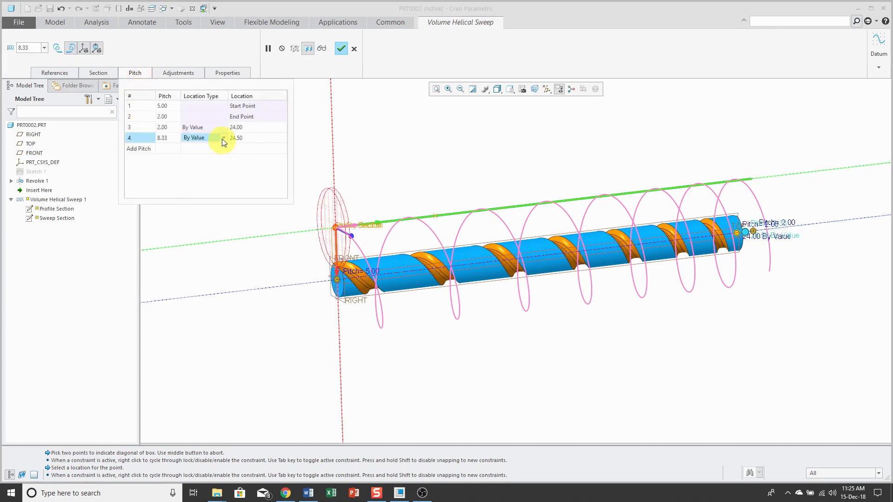
click(205, 137)
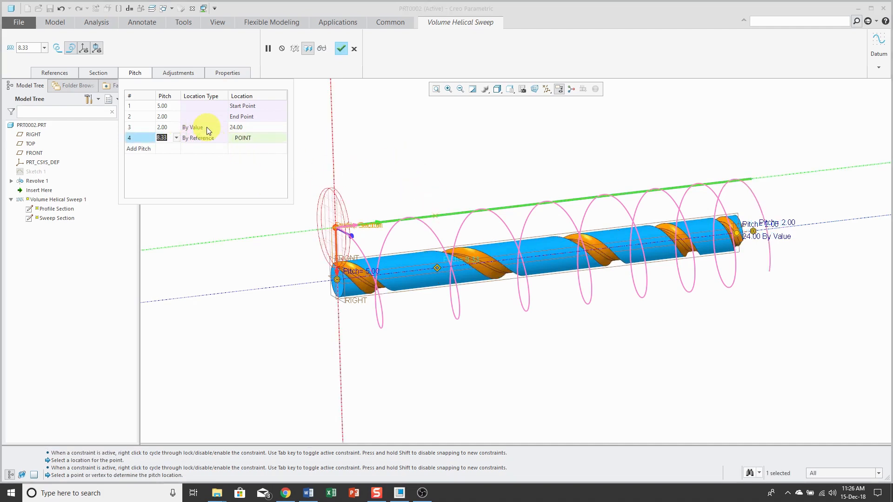
text(3.00)
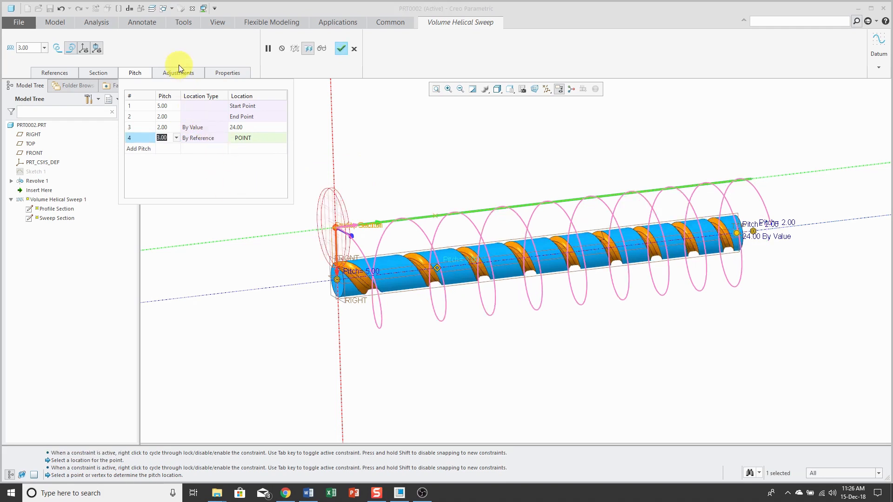
Set the section tilt angle to 15 degrees about the X-axis on Adjustments.
click(178, 73)
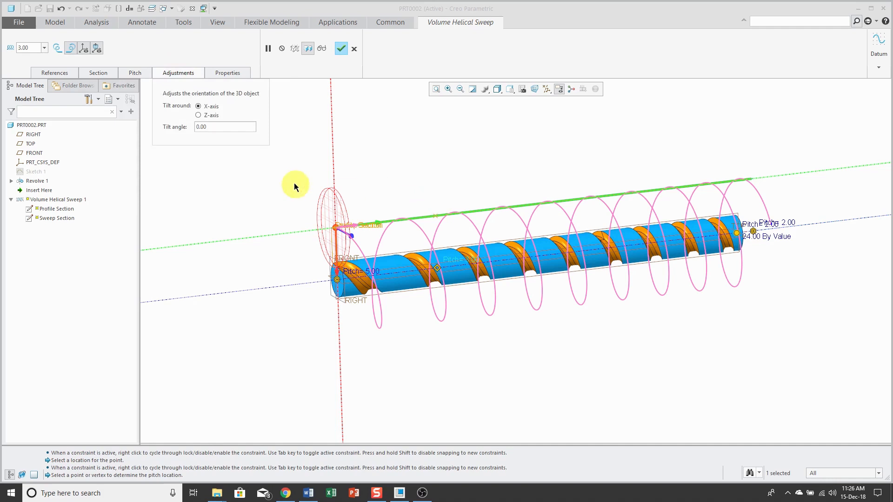
mouse_move(277, 137)
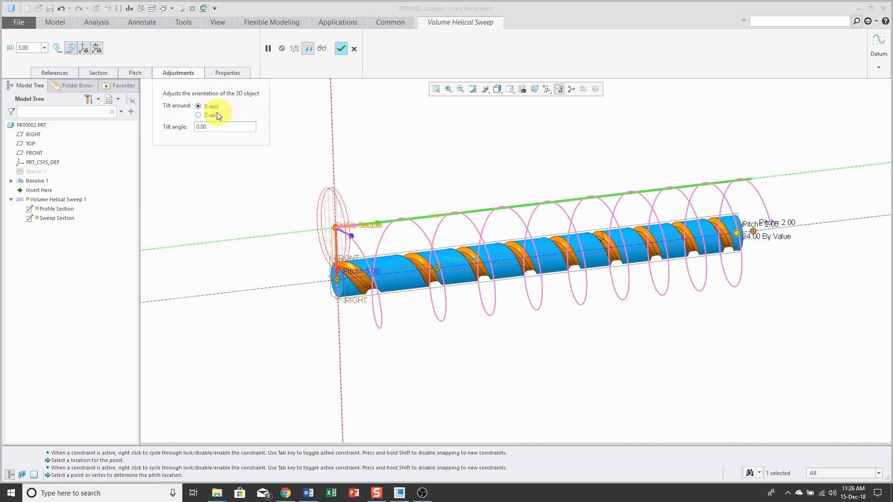
mouse_move(229, 129)
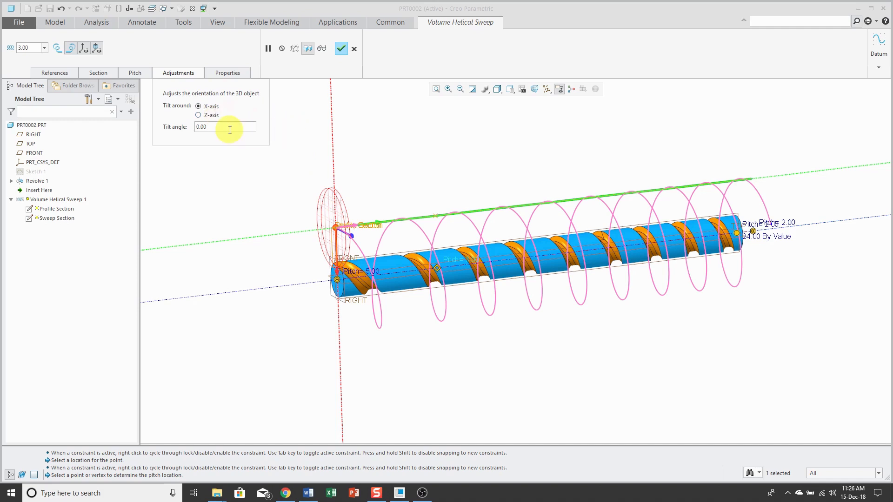
triple_click(224, 126)
text(15)
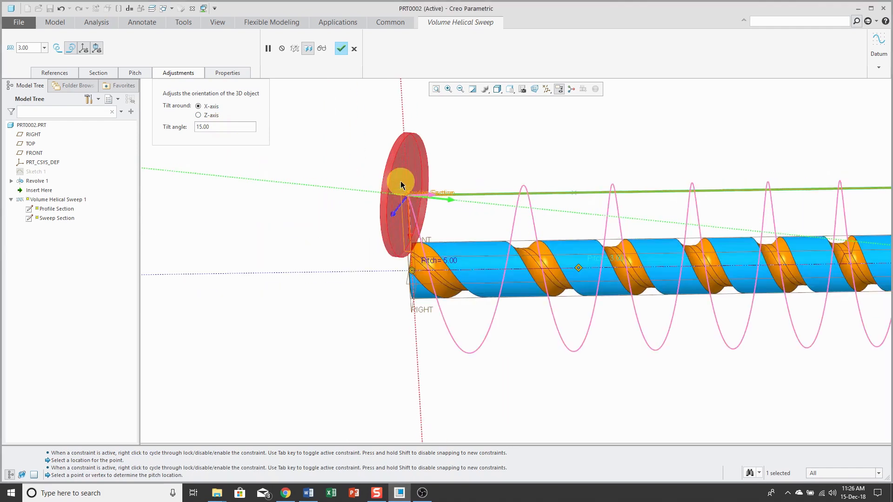
triple_click(223, 127)
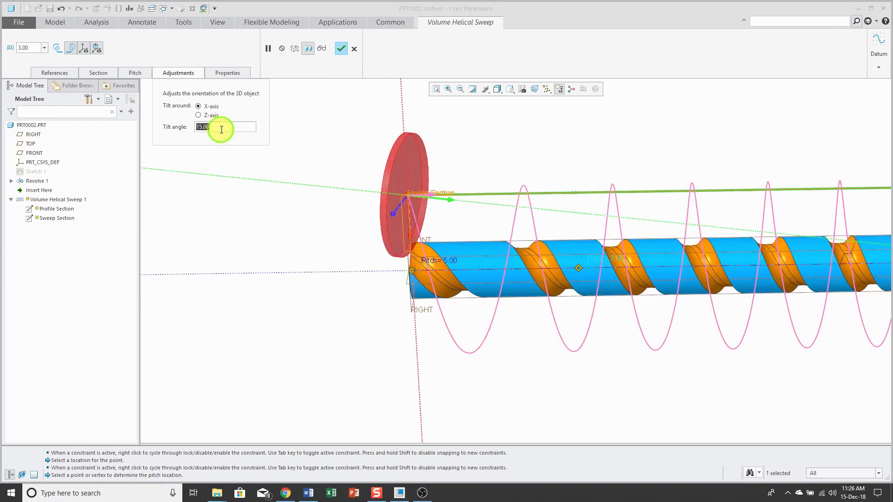
text(30)
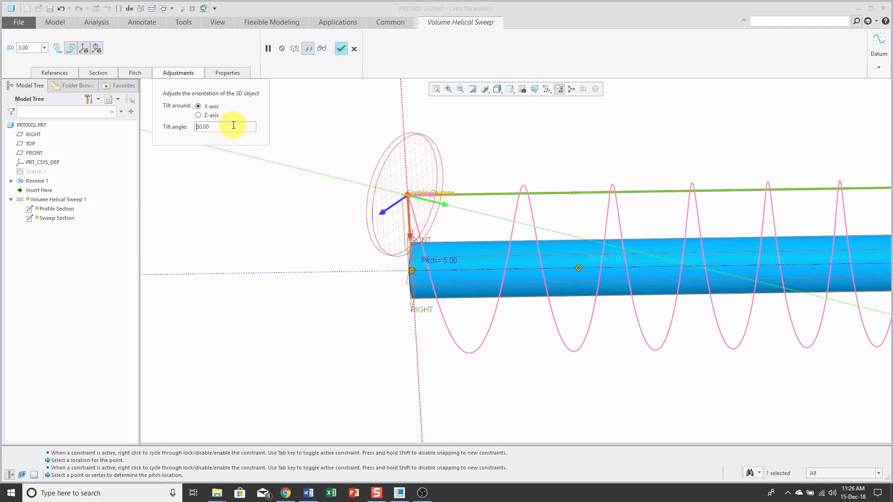
text(30.00)
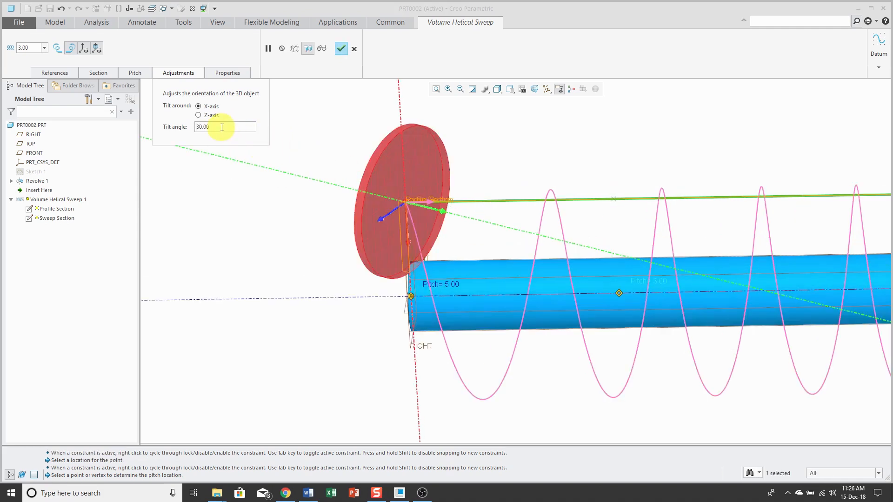
triple_click(225, 126)
text(15)
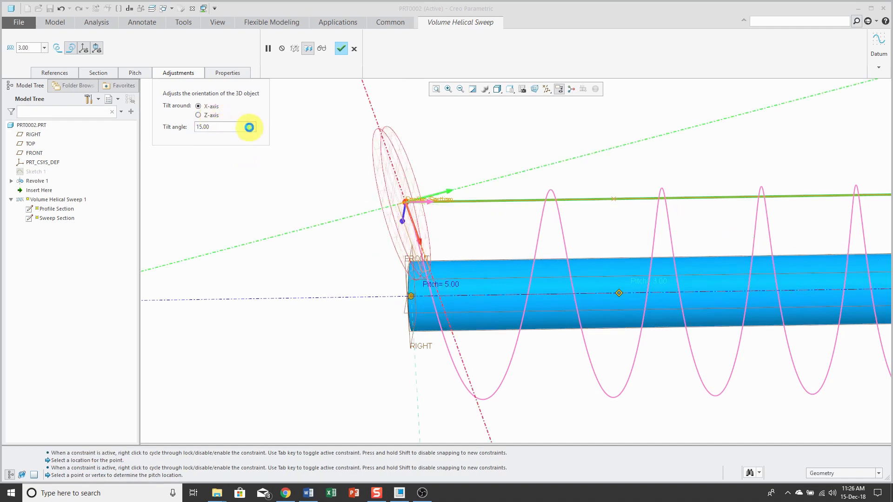
click(197, 115)
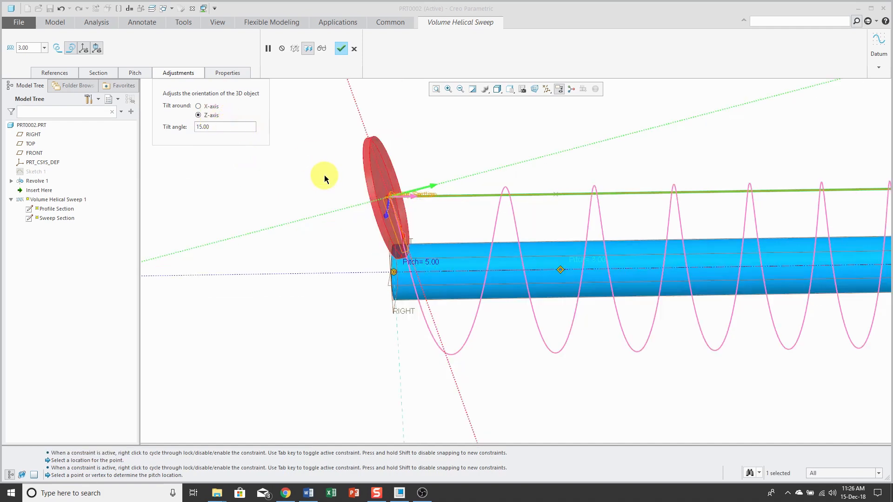
click(198, 106)
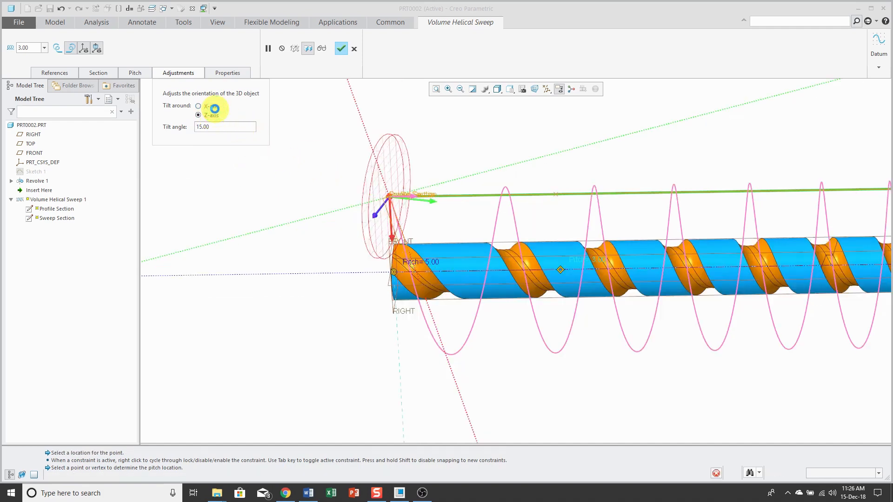
click(198, 106)
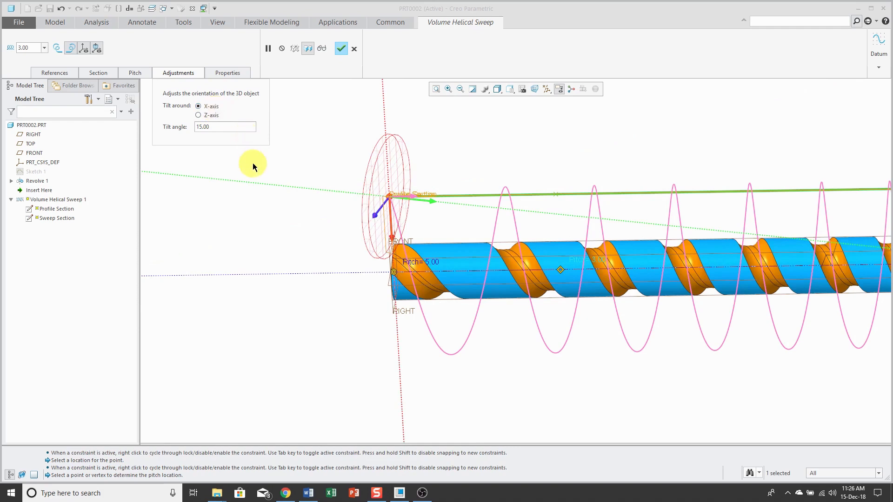
Remove the fourth and end pitch points, leaving only the 5.00 start pitch.
click(135, 72)
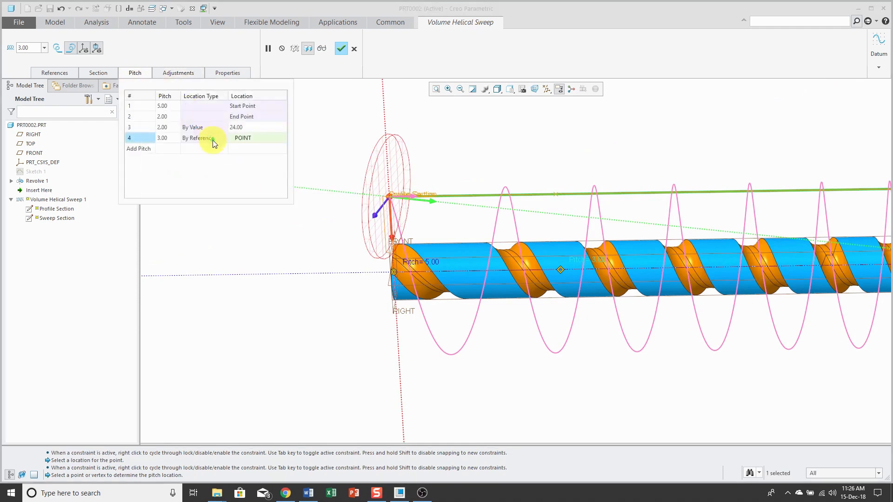
right_click(198, 138)
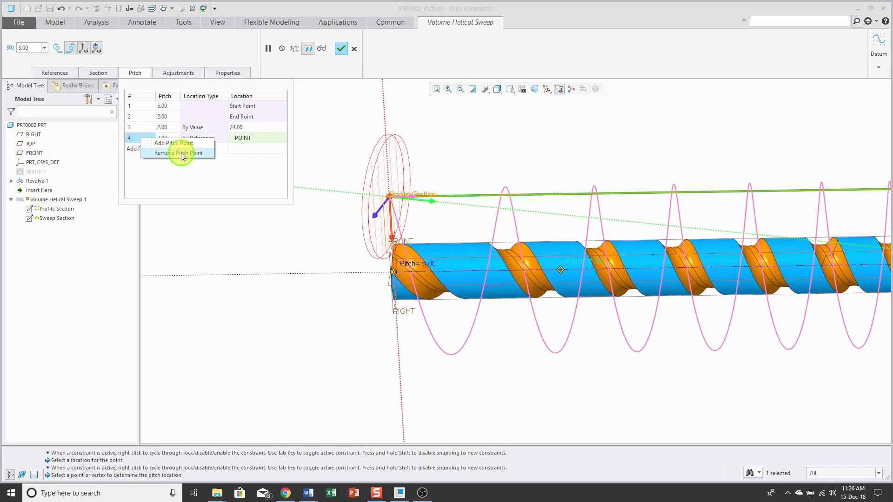
click(179, 153)
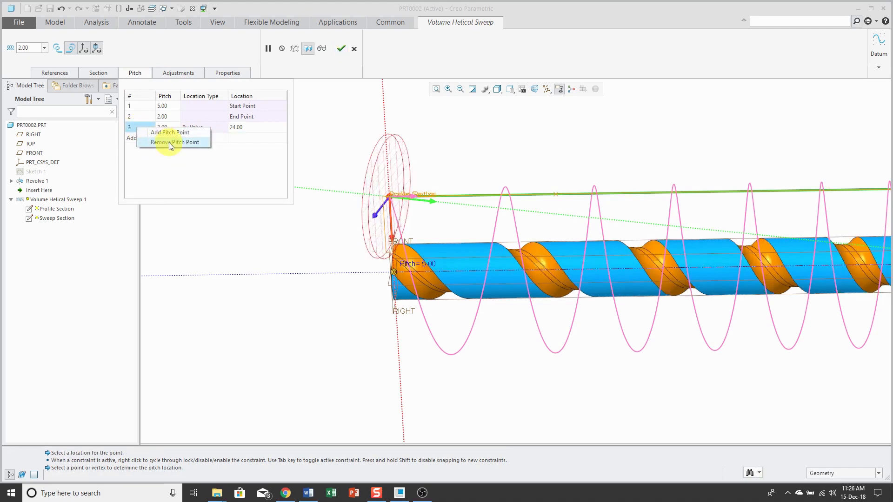
click(171, 142)
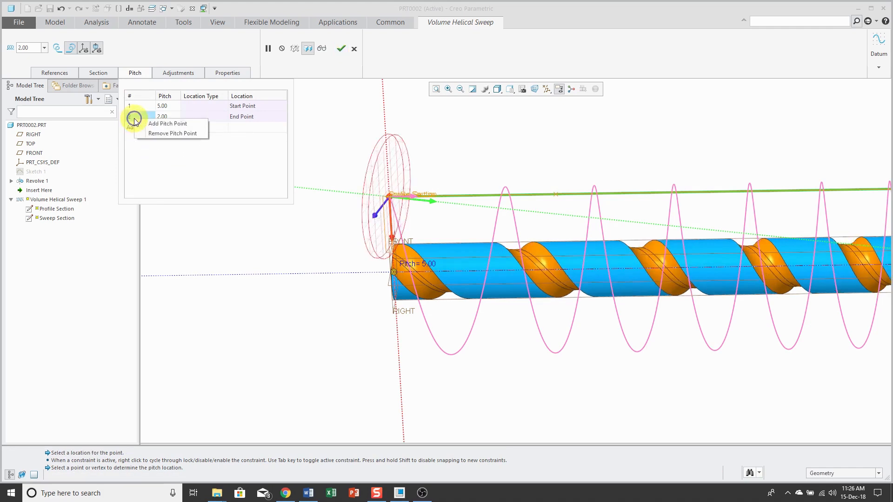
click(172, 134)
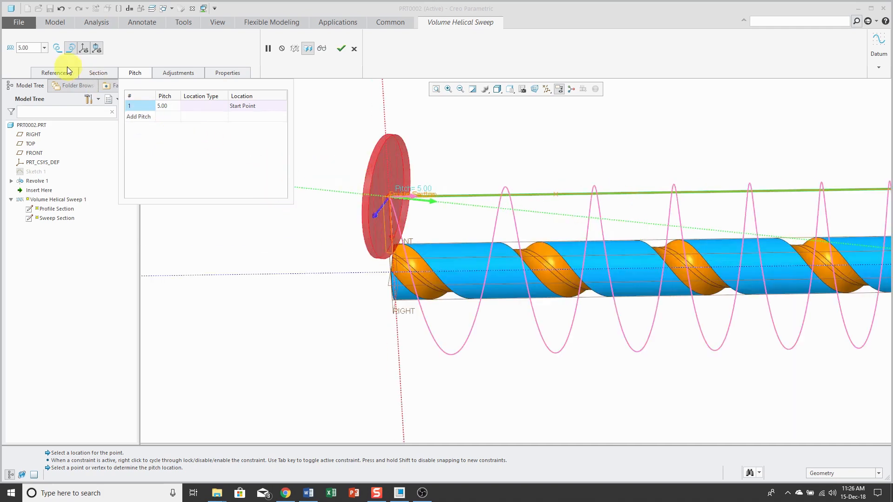
Reopen the helix sweep profile sketch from References and orient it flat to the screen.
click(53, 72)
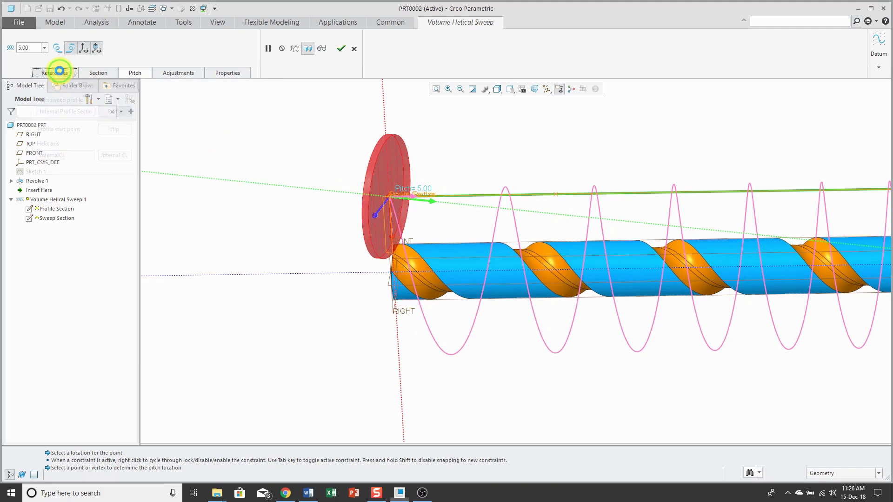
click(54, 72)
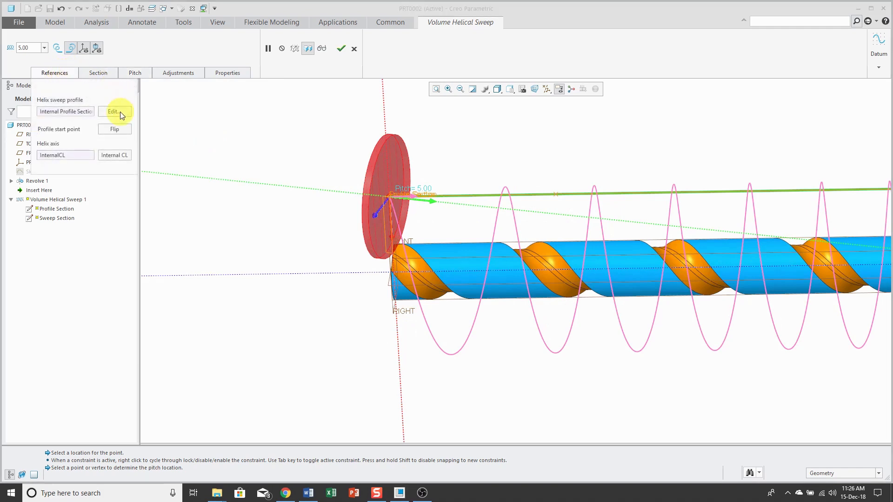
click(113, 112)
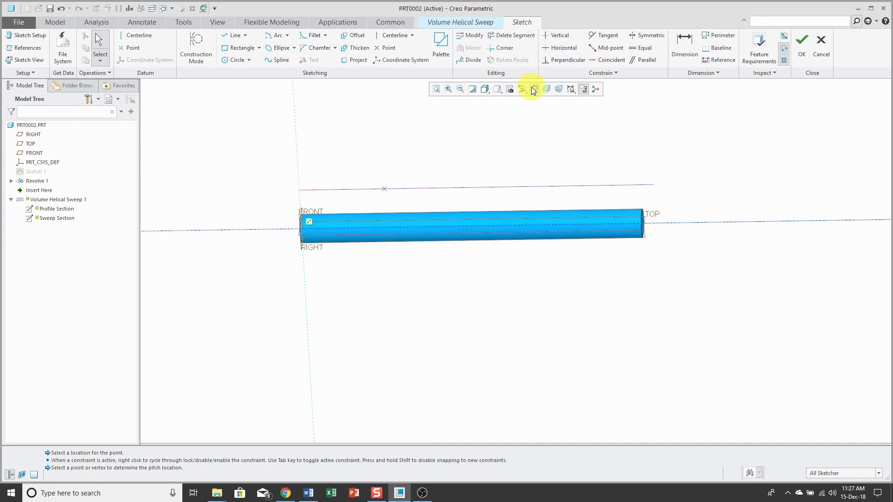
click(522, 89)
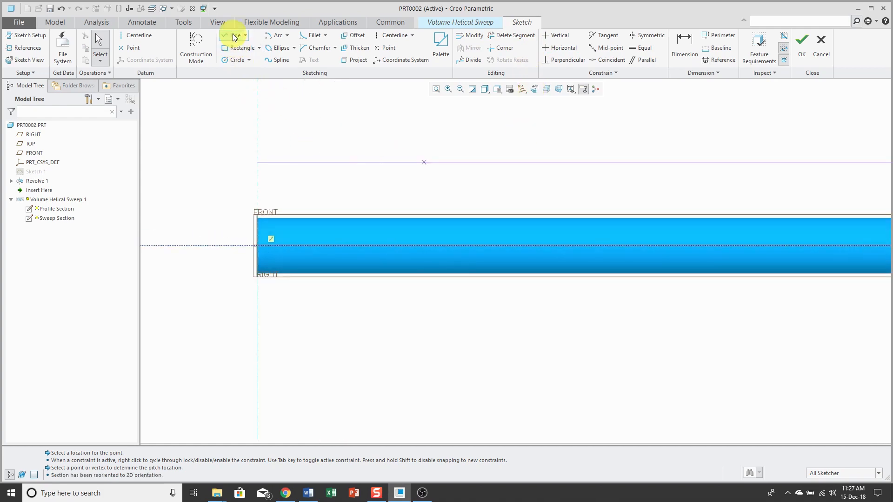
click(233, 35)
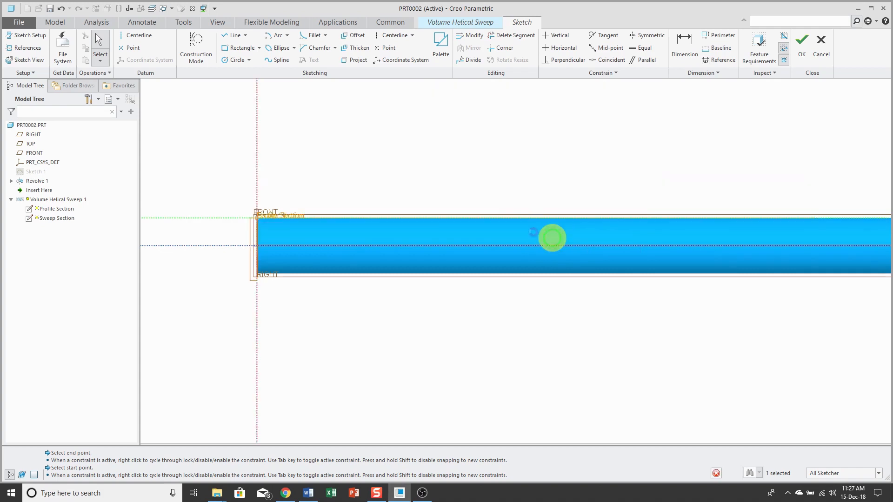
Accept the redrawn profile, previewing the helix at 5.00 pitch, and review section adjustments.
click(801, 39)
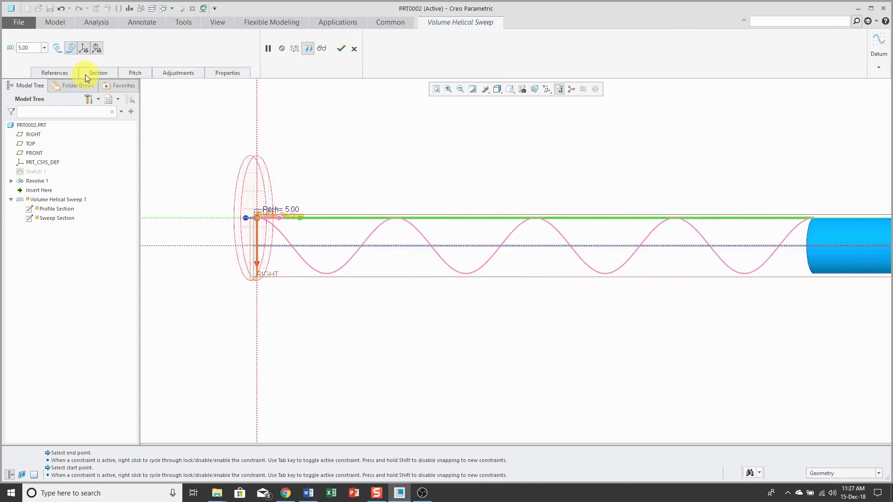
click(178, 73)
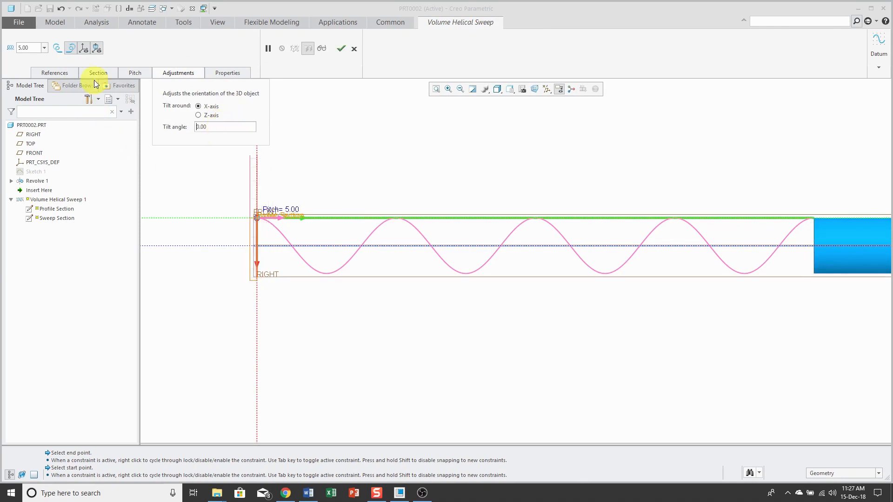
click(97, 72)
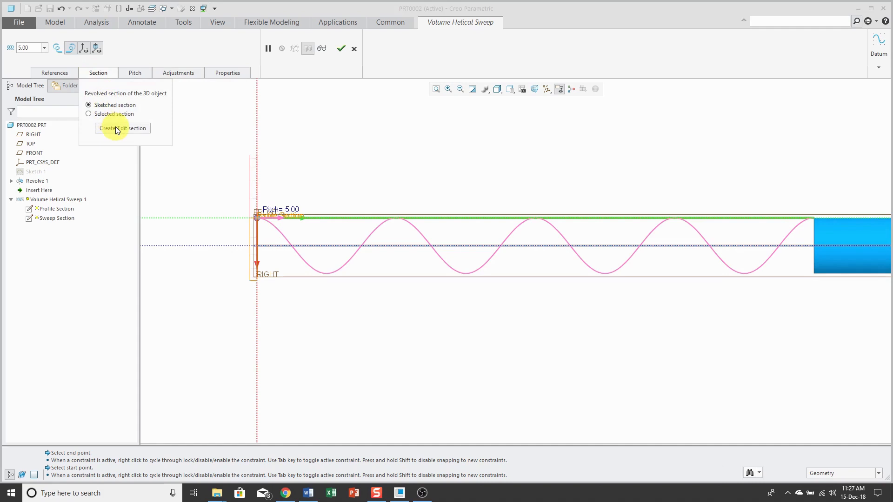
Draw a semicircular arc on the rod's top edge and dimension it as 0.25 diameter.
click(122, 129)
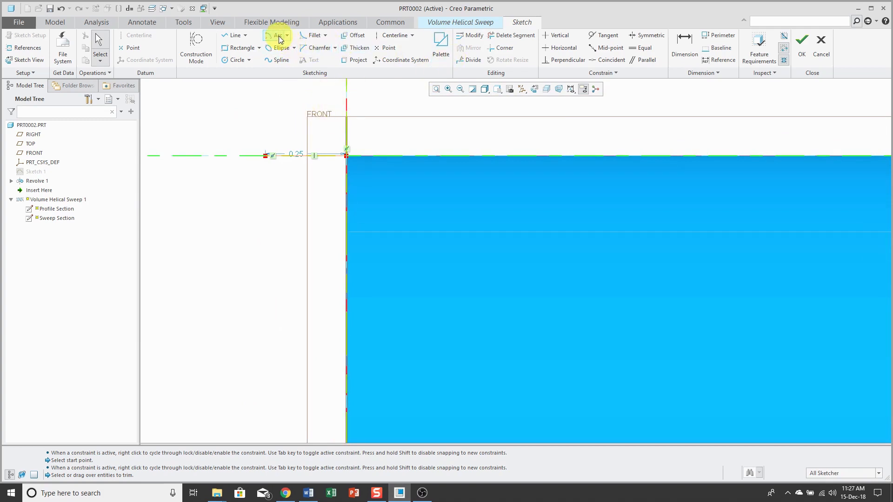
click(277, 36)
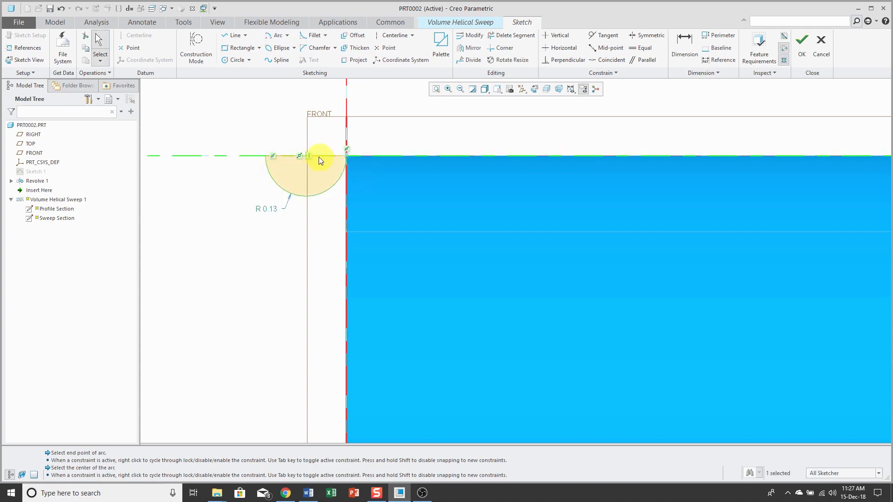
mouse_move(334, 158)
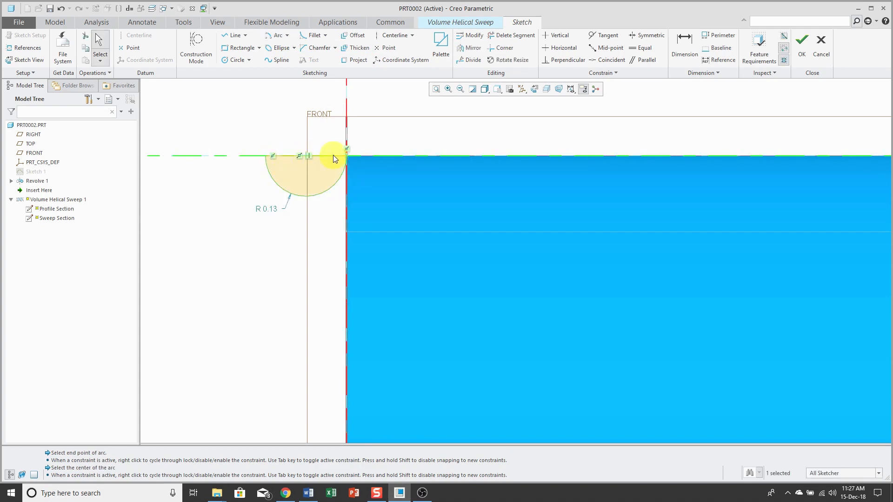
mouse_move(313, 162)
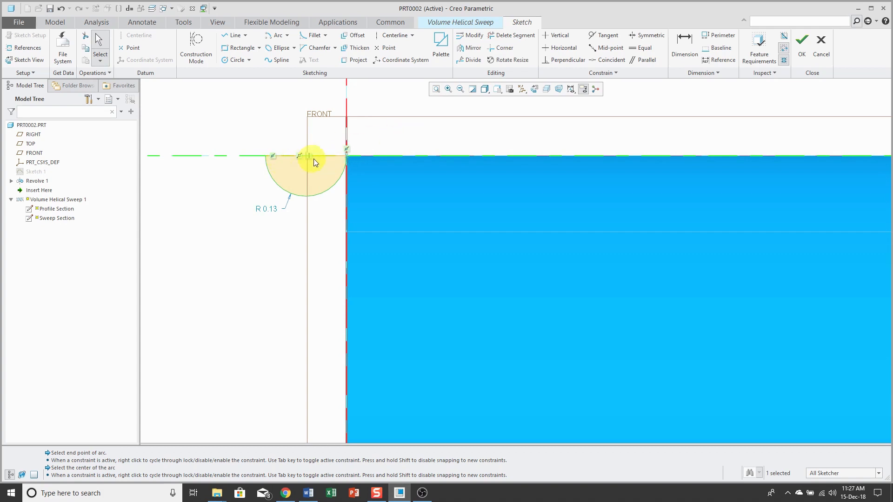
mouse_move(383, 150)
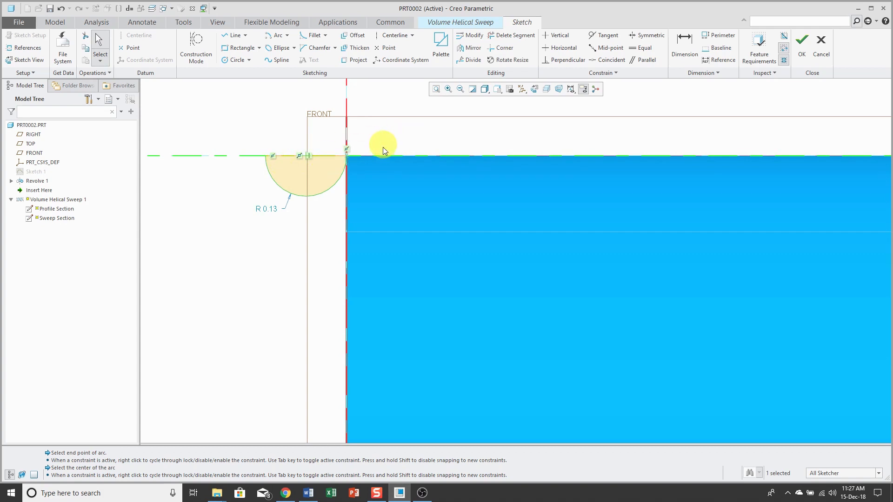
mouse_move(264, 245)
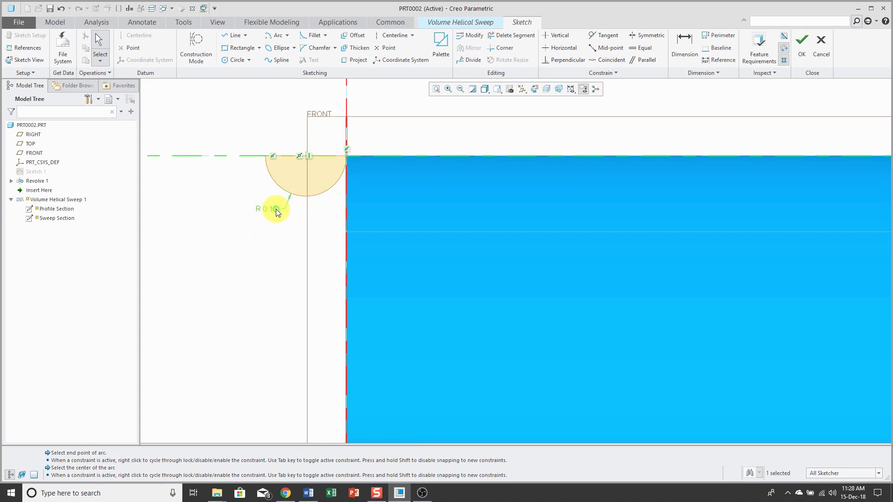
right_click(276, 210)
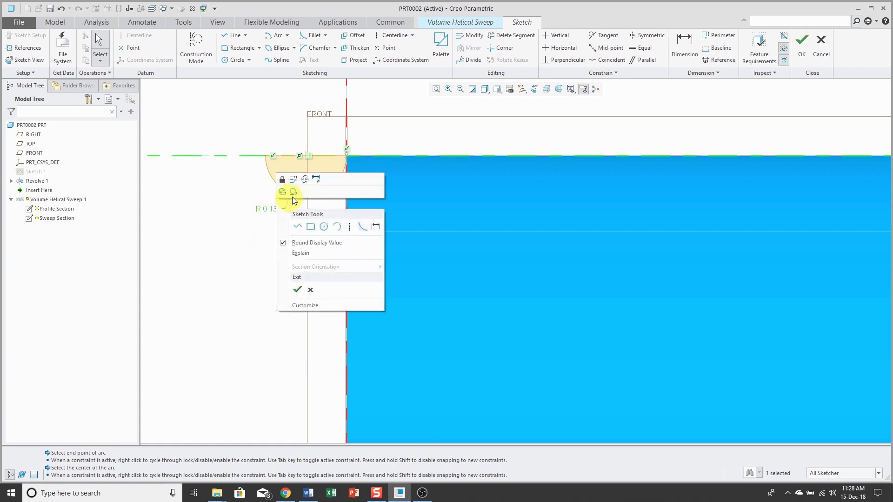
mouse_move(285, 192)
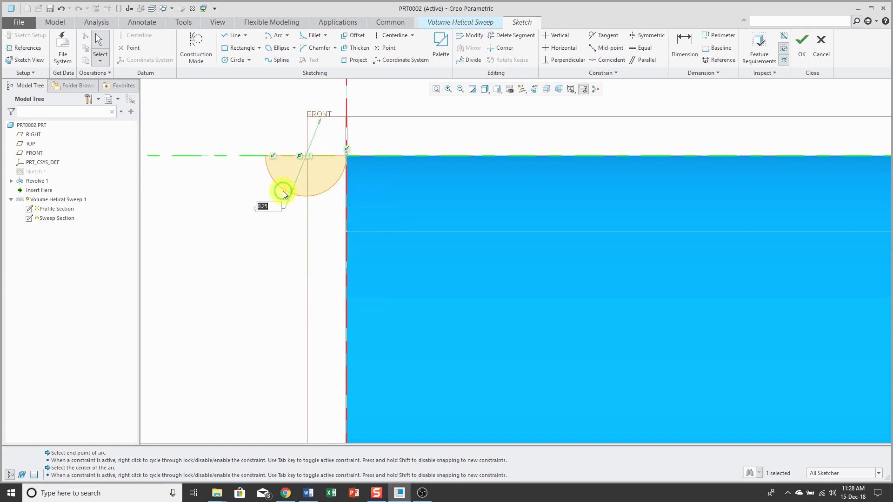
click(274, 241)
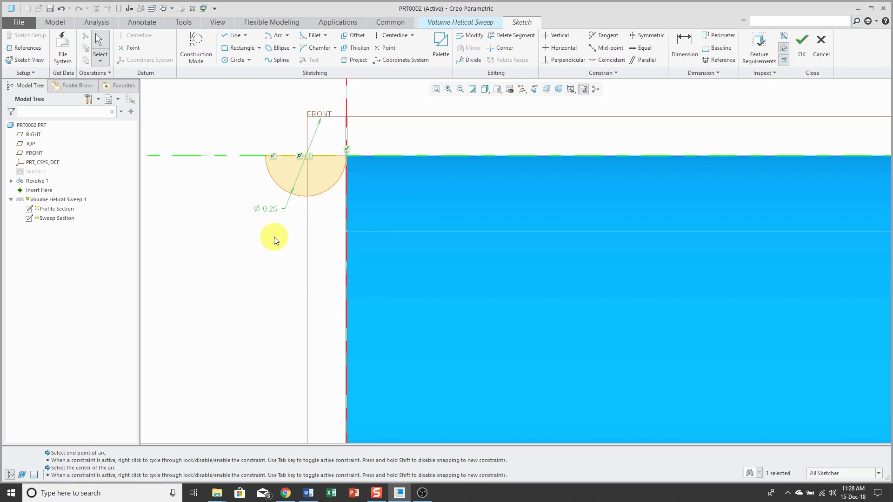
right_click(275, 241)
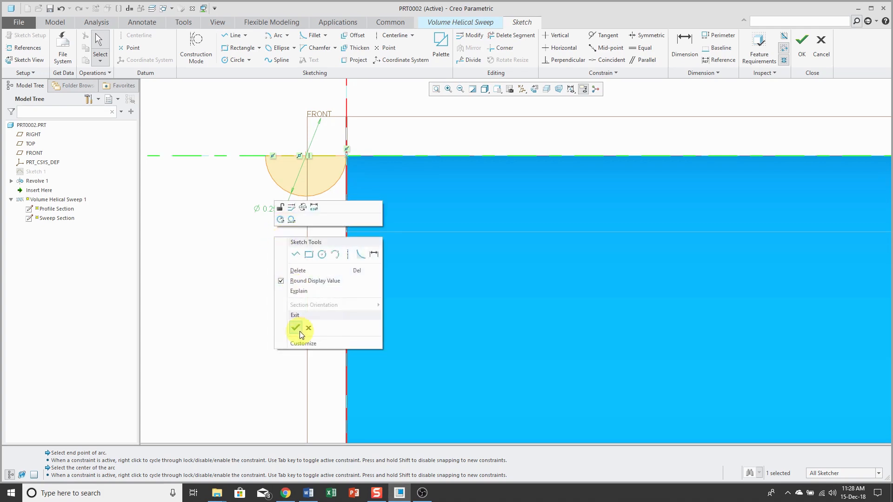
Accept the groove section and reduce the helix pitch from 5.00 to 2.5.
click(296, 328)
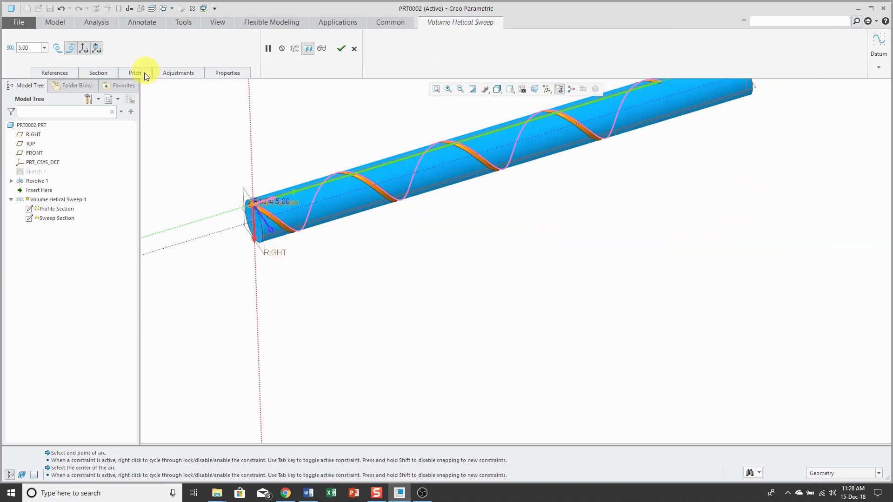
click(135, 74)
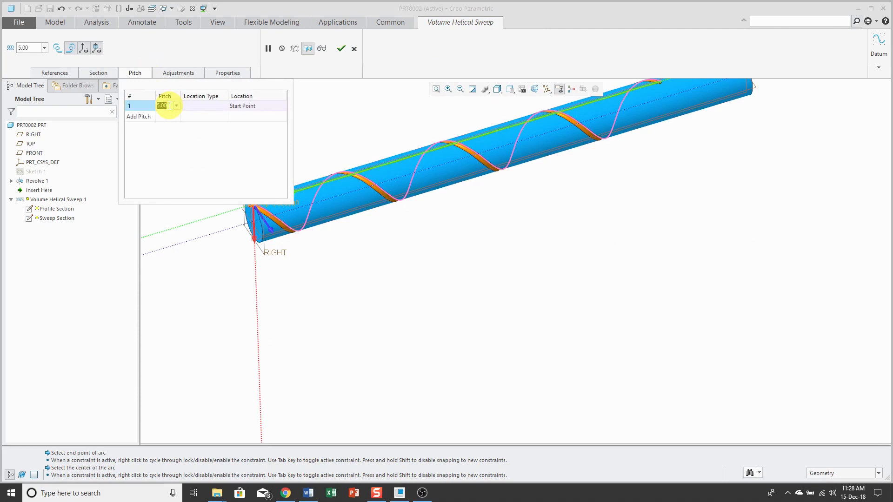
text(2.5)
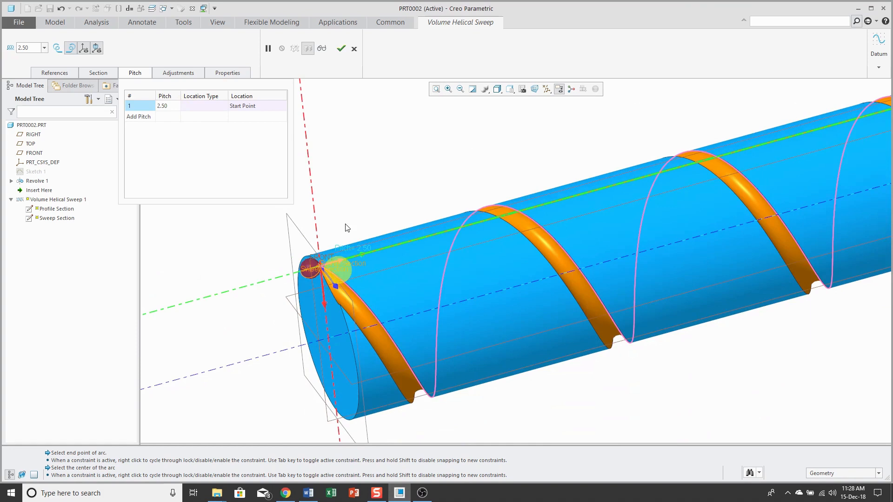
mouse_move(368, 150)
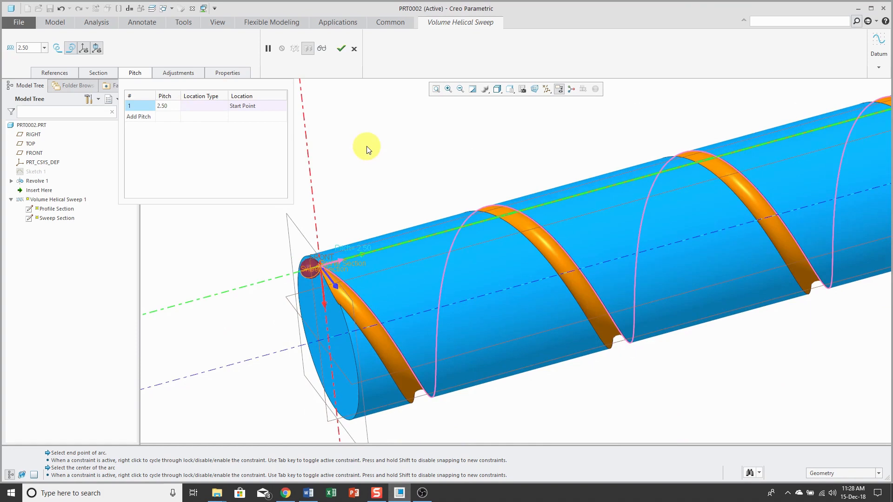